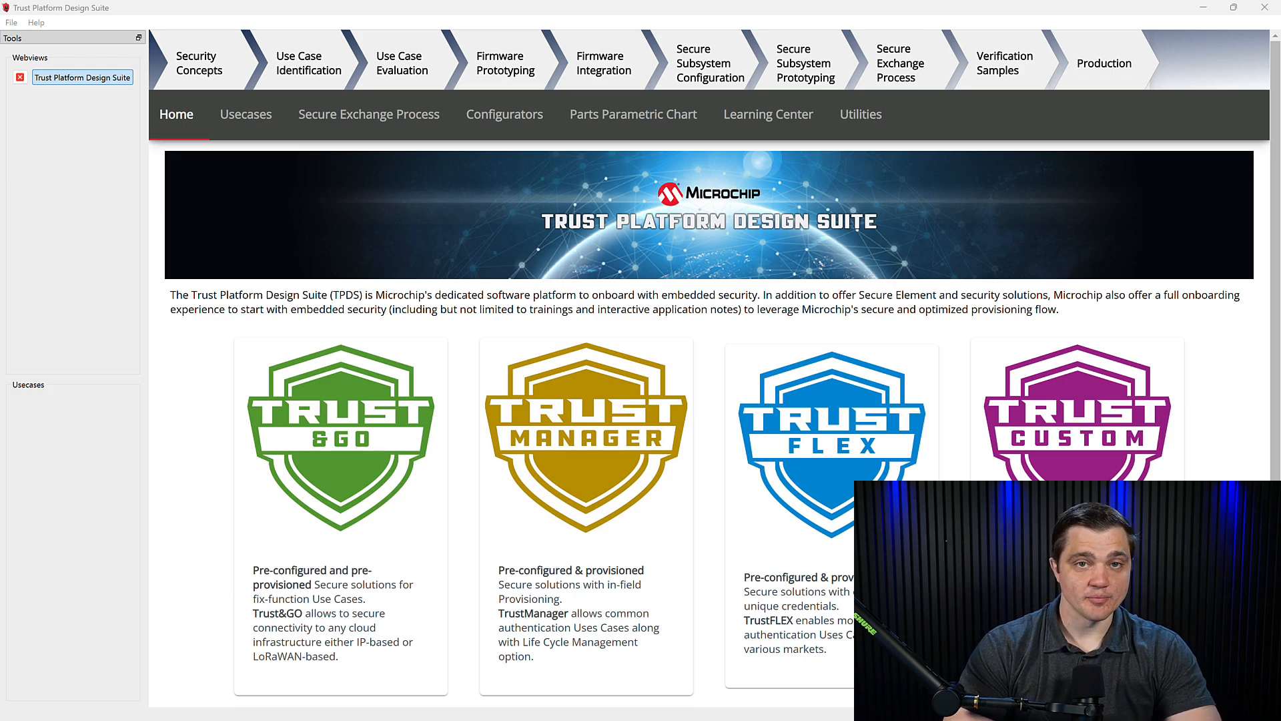
pyautogui.moveTo(1055, 47)
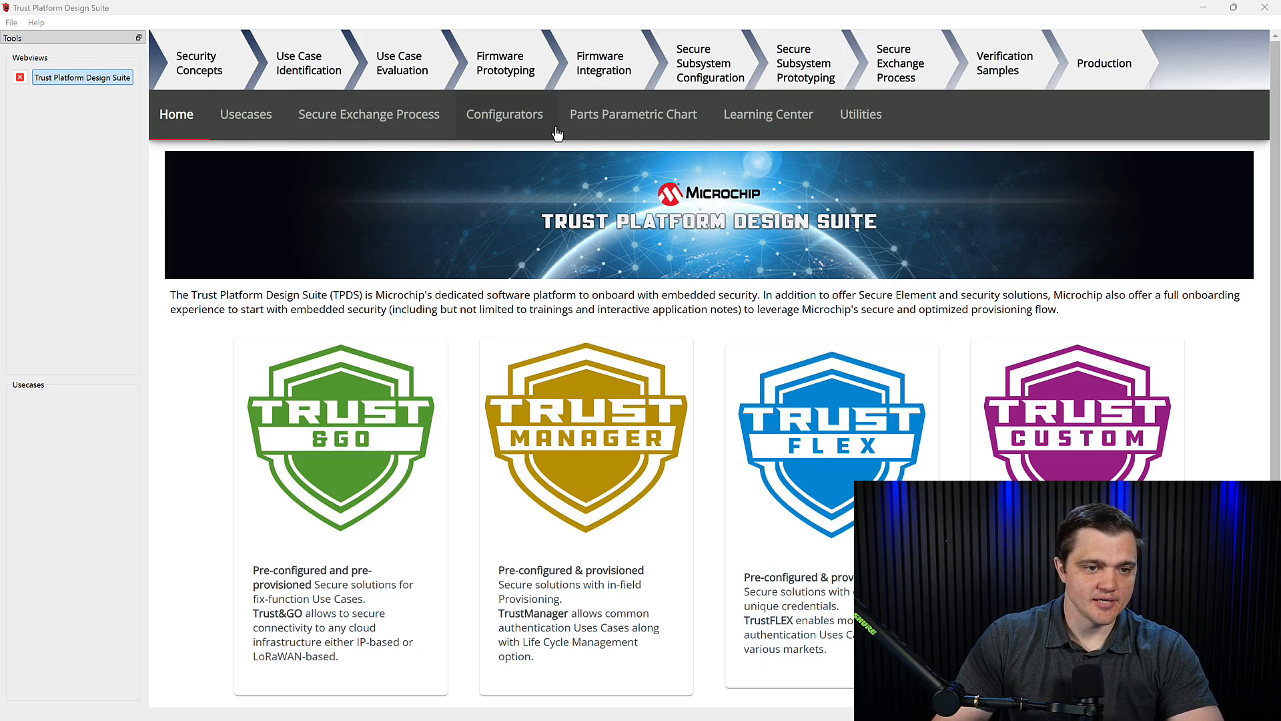
pyautogui.moveTo(245, 114)
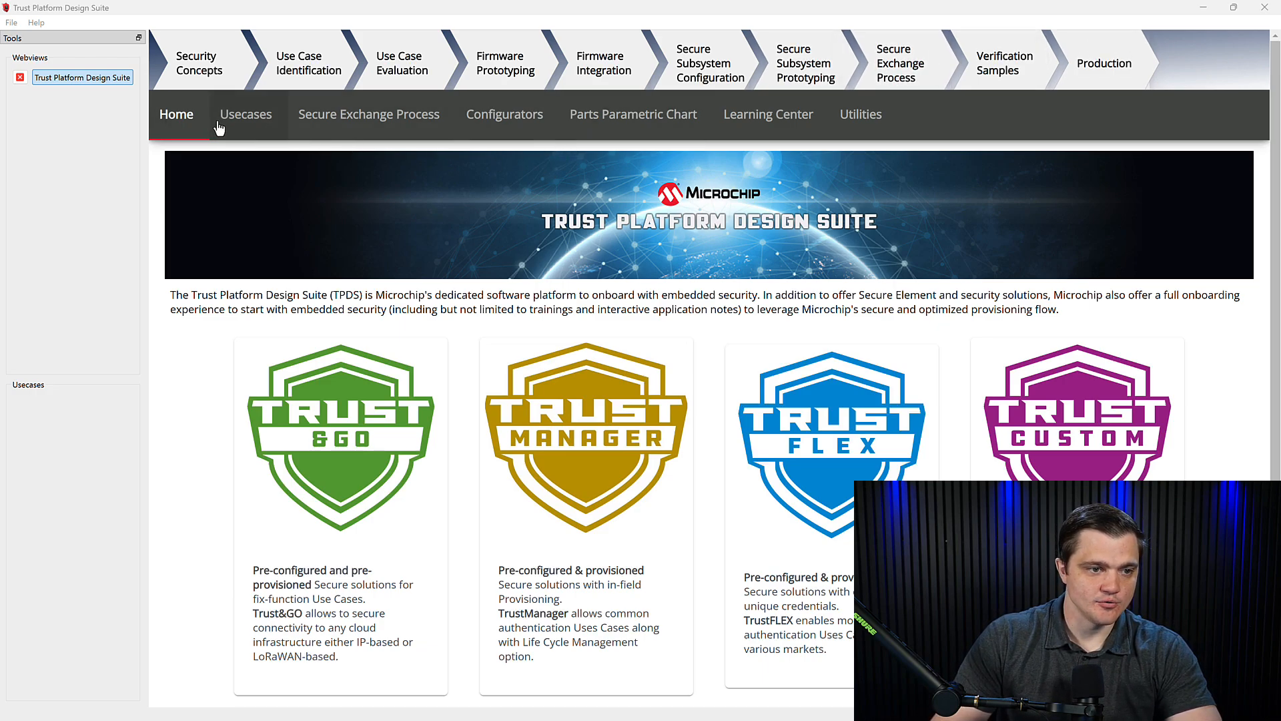
# Step: Switch to the Usecases catalogue and scroll through the security solution cards
pyautogui.click(245, 114)
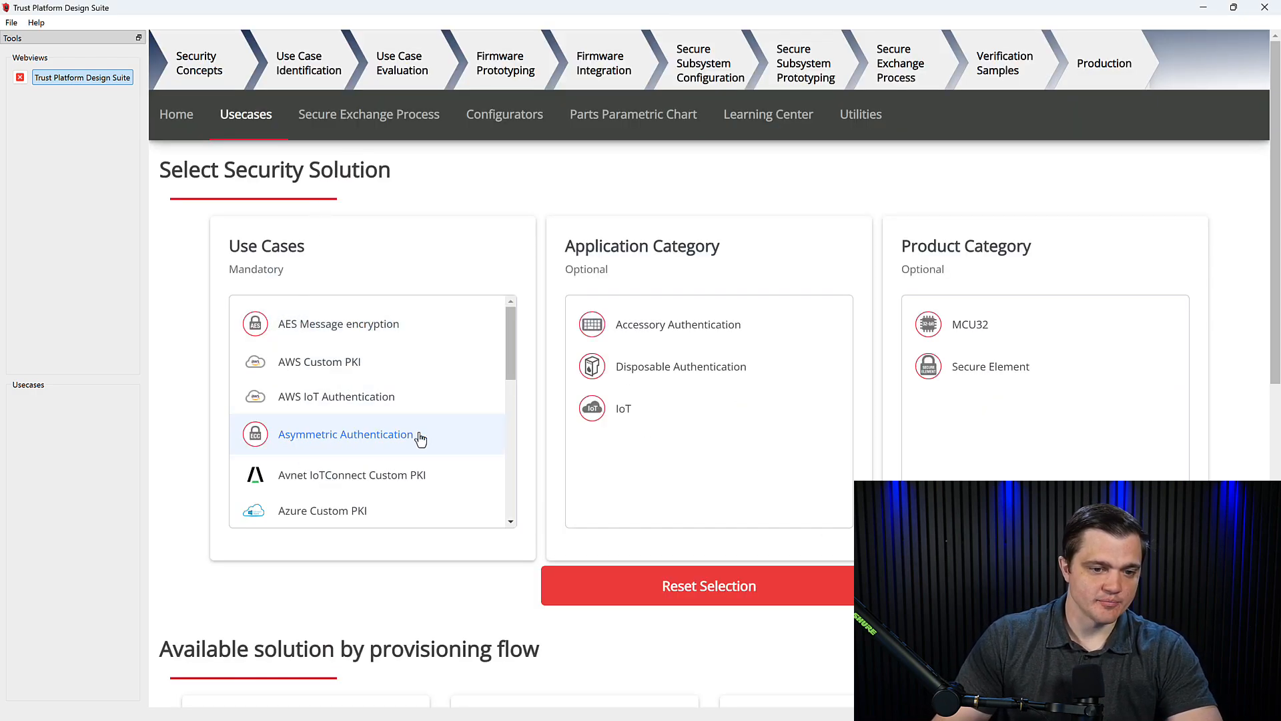
pyautogui.scroll(-3)
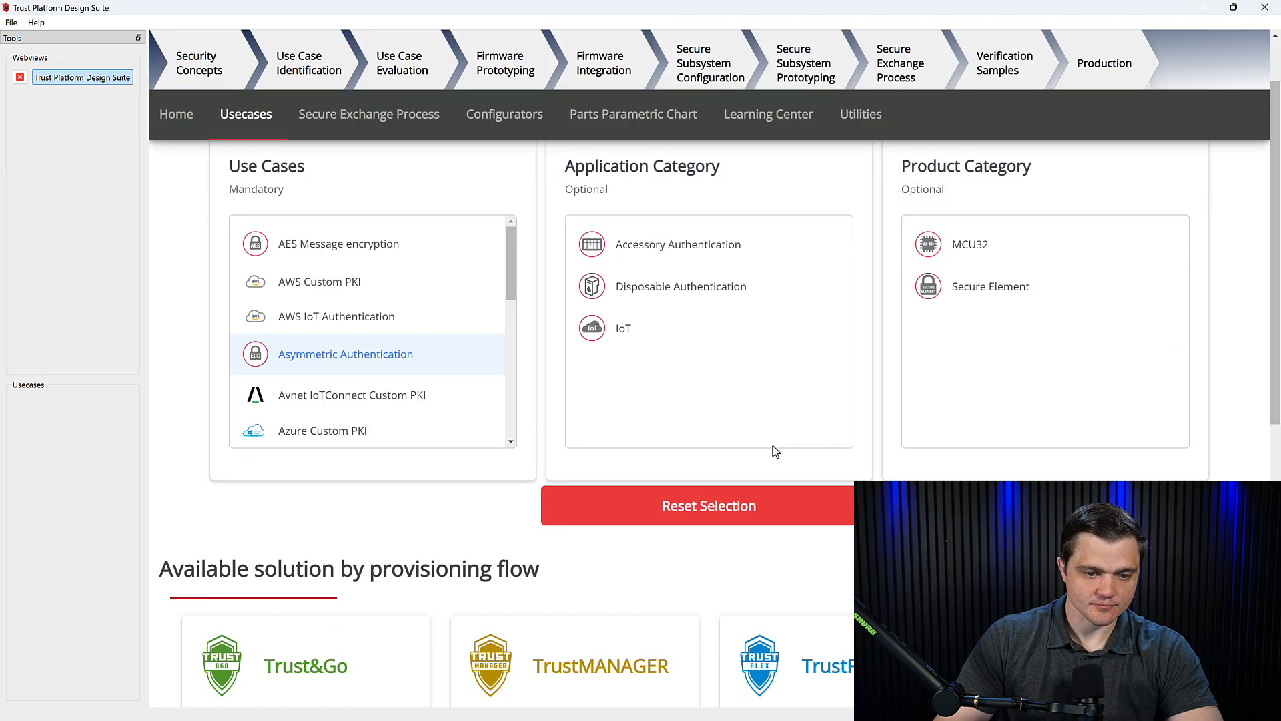
pyautogui.scroll(-3)
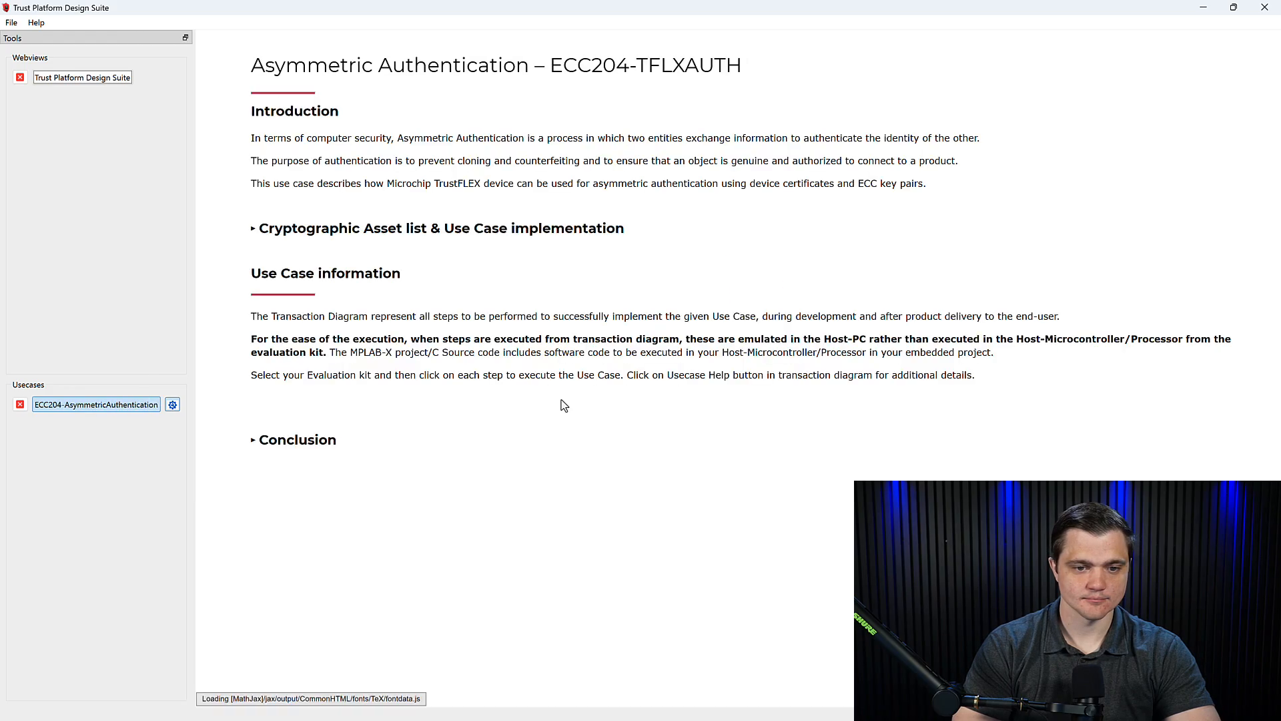
# Step: Scroll down to the DM320118 kit and the provisioning and run-time transaction diagram
pyautogui.scroll(-3)
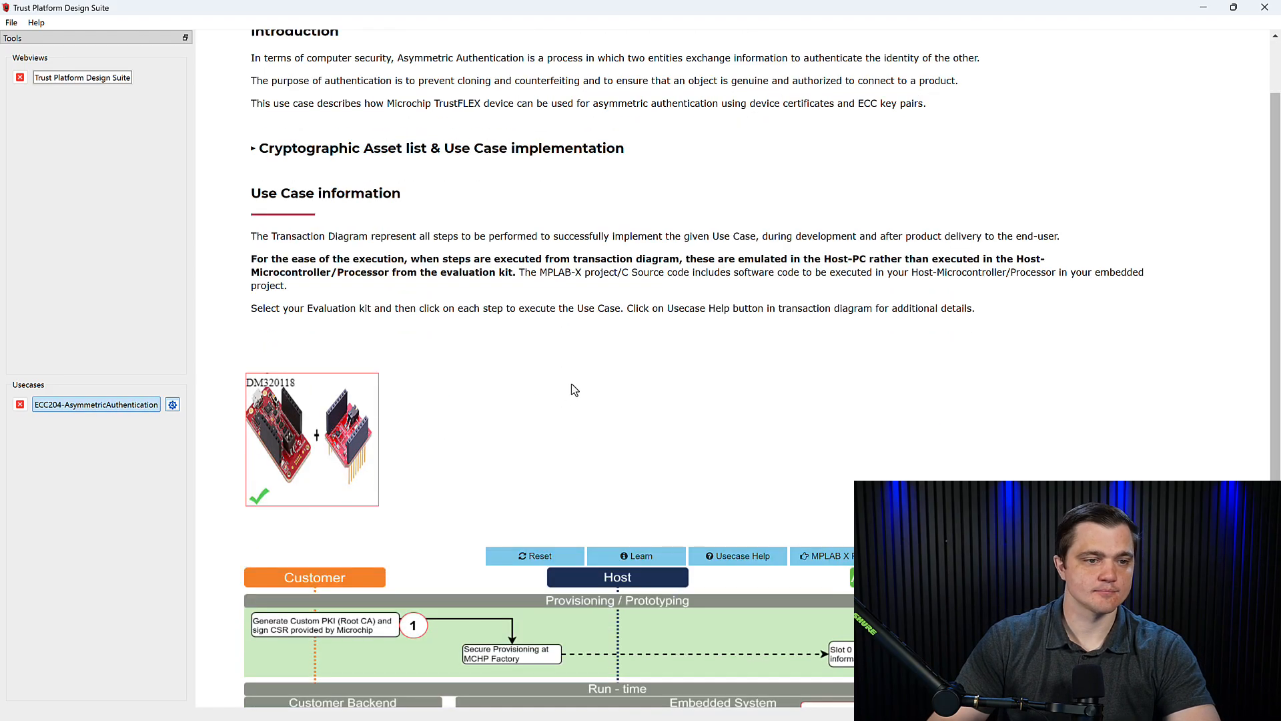
pyautogui.scroll(-3)
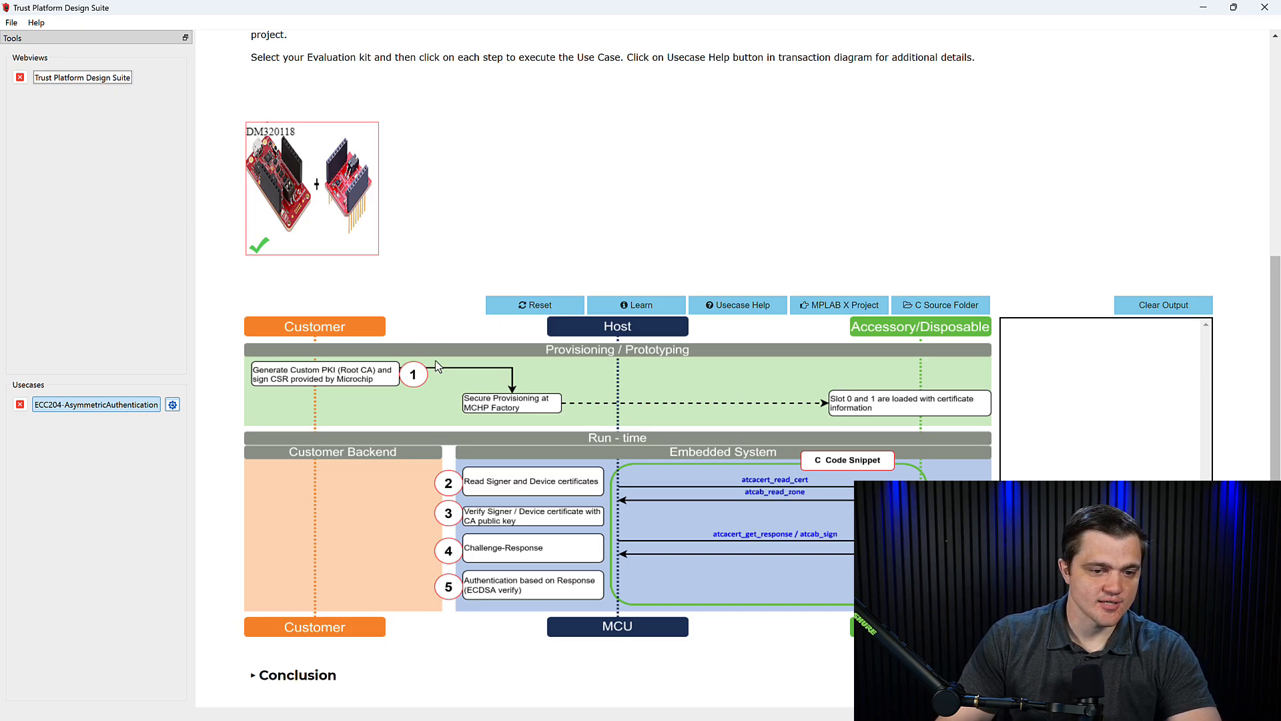
pyautogui.moveTo(327, 122)
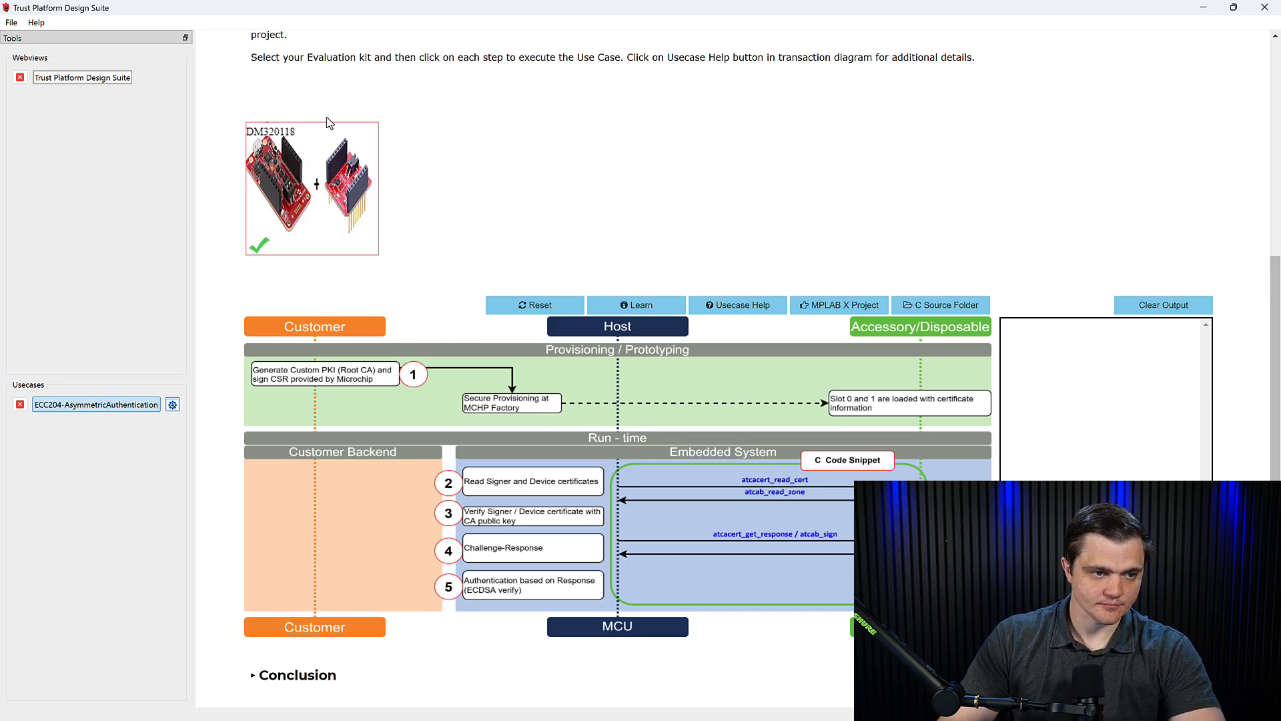
pyautogui.moveTo(359, 167)
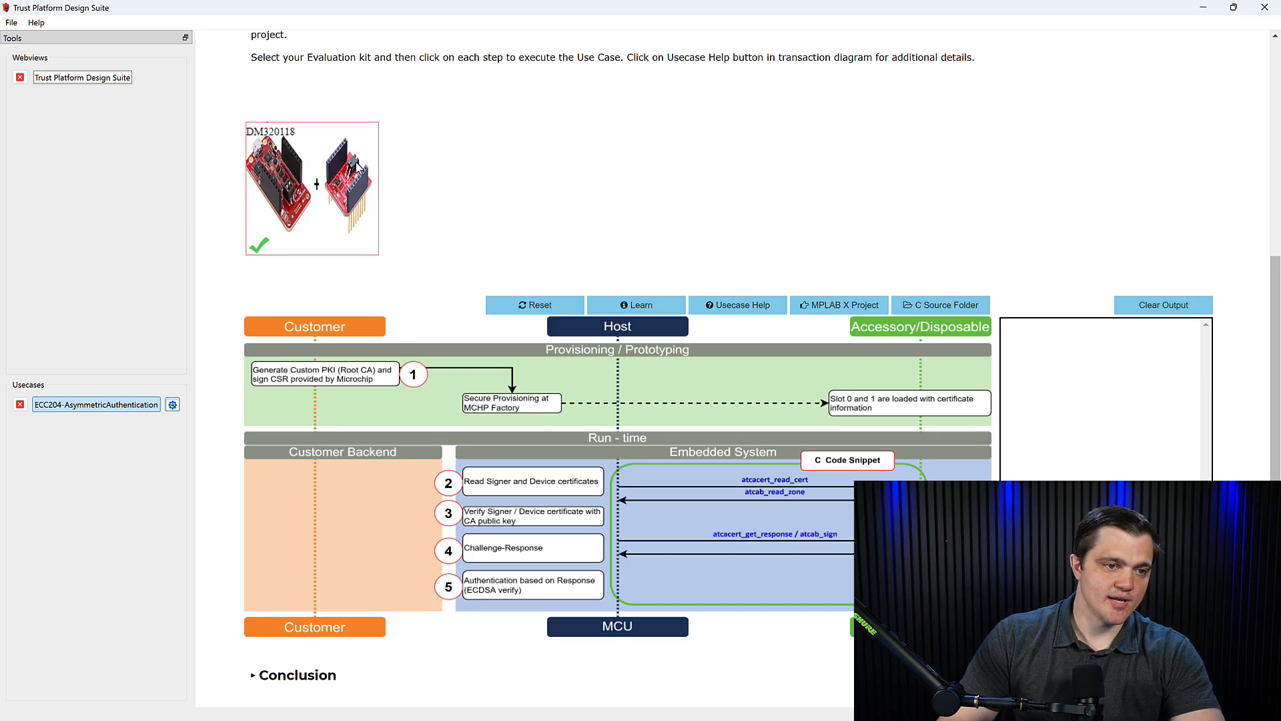
pyautogui.moveTo(376, 226)
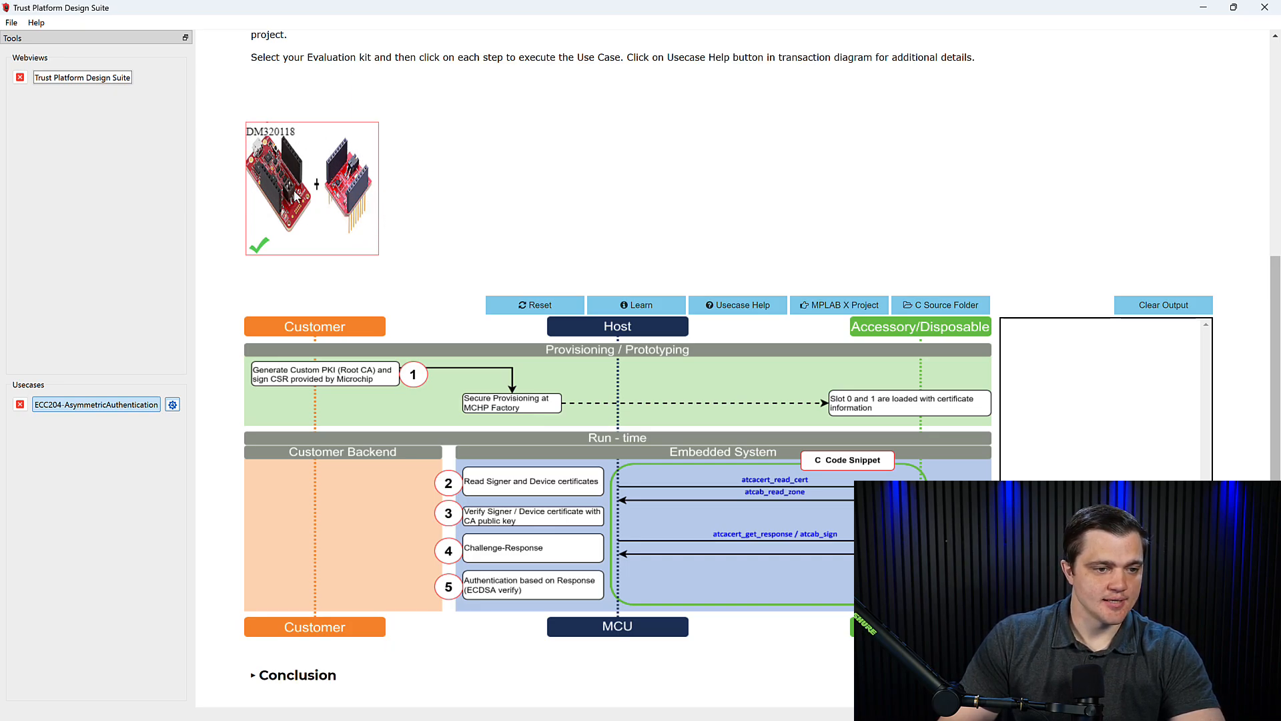
pyautogui.moveTo(306, 211)
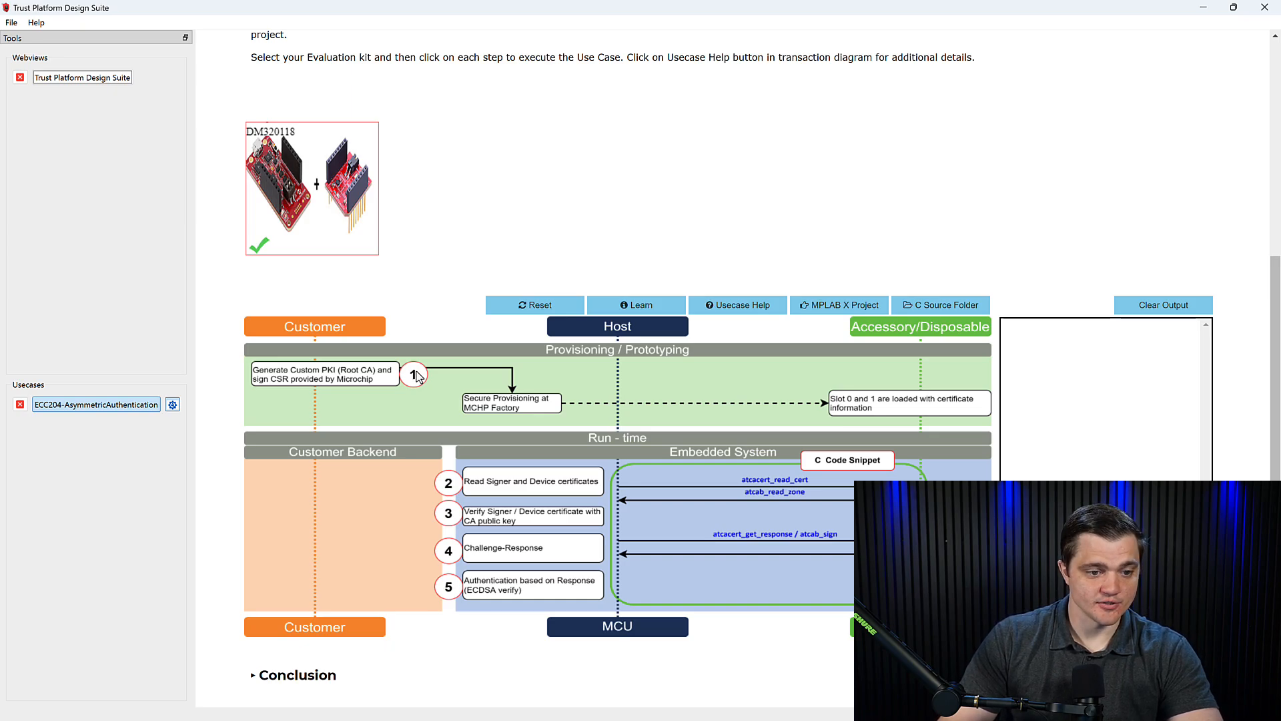
# Step: Run step 1 with ECC204-I2C and organization name 'Test' to generate certificates
pyautogui.click(415, 375)
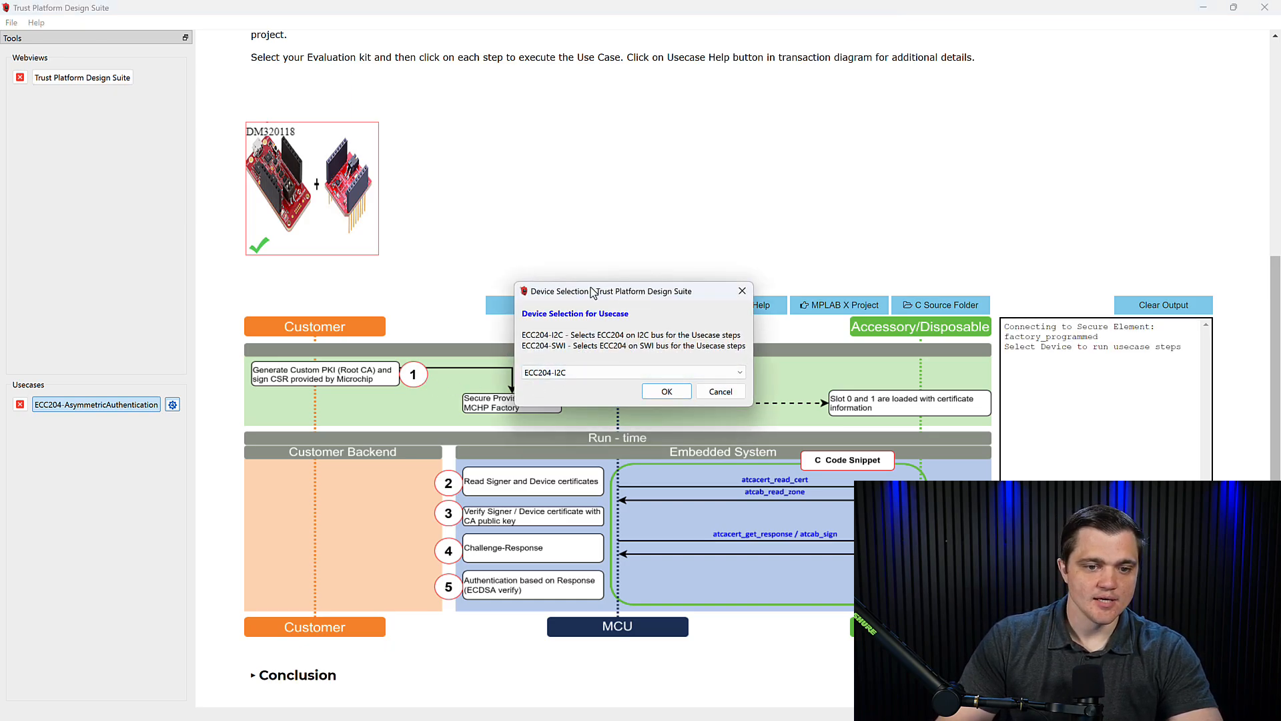
pyautogui.moveTo(633, 334)
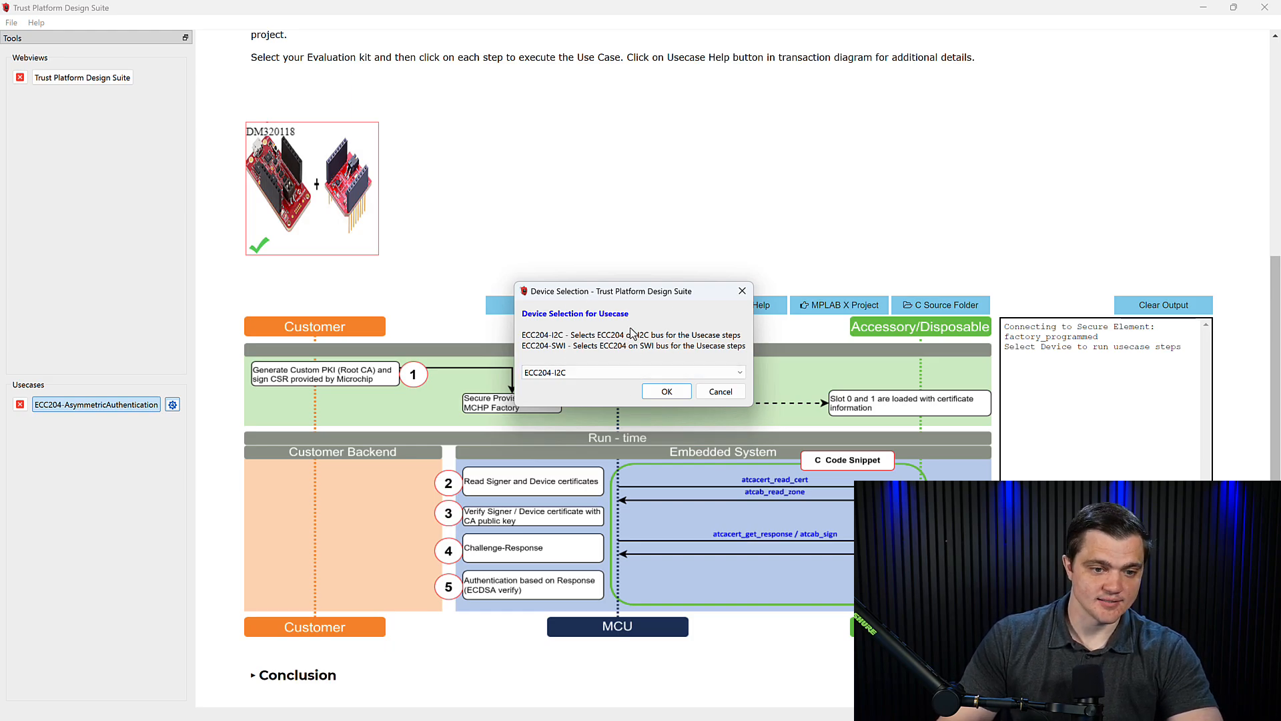
pyautogui.moveTo(672, 296)
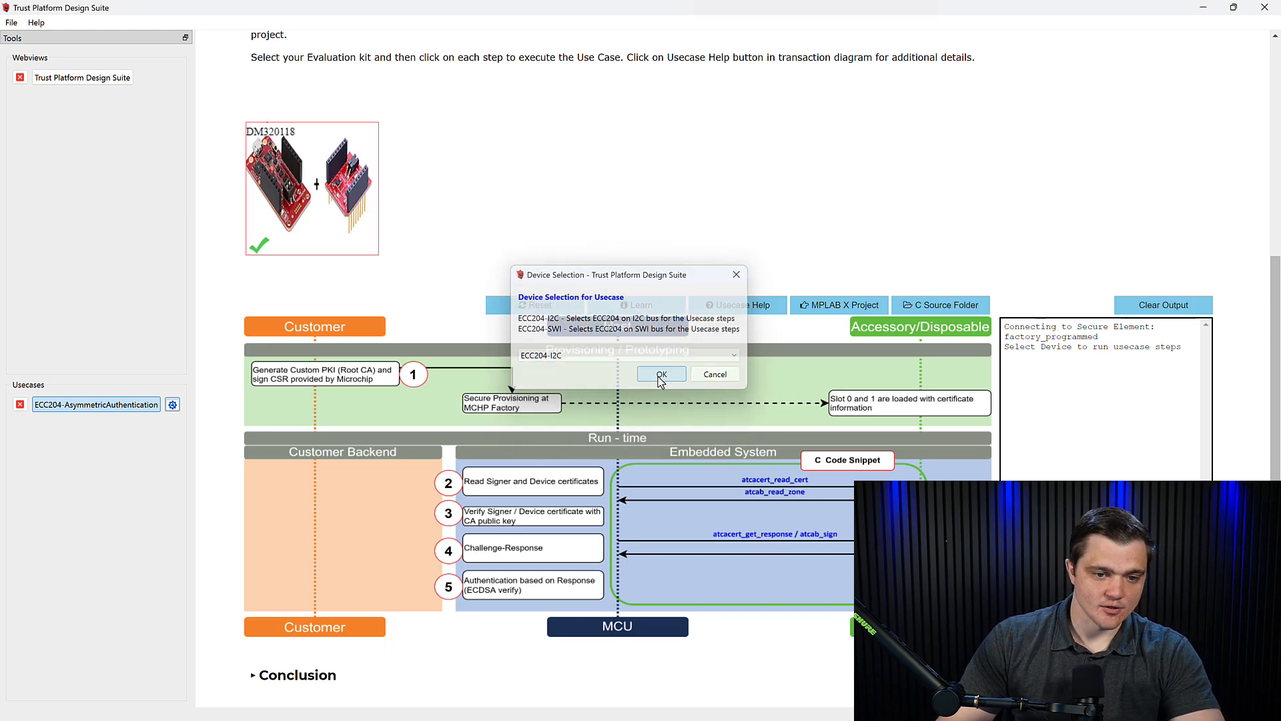
pyautogui.click(661, 374)
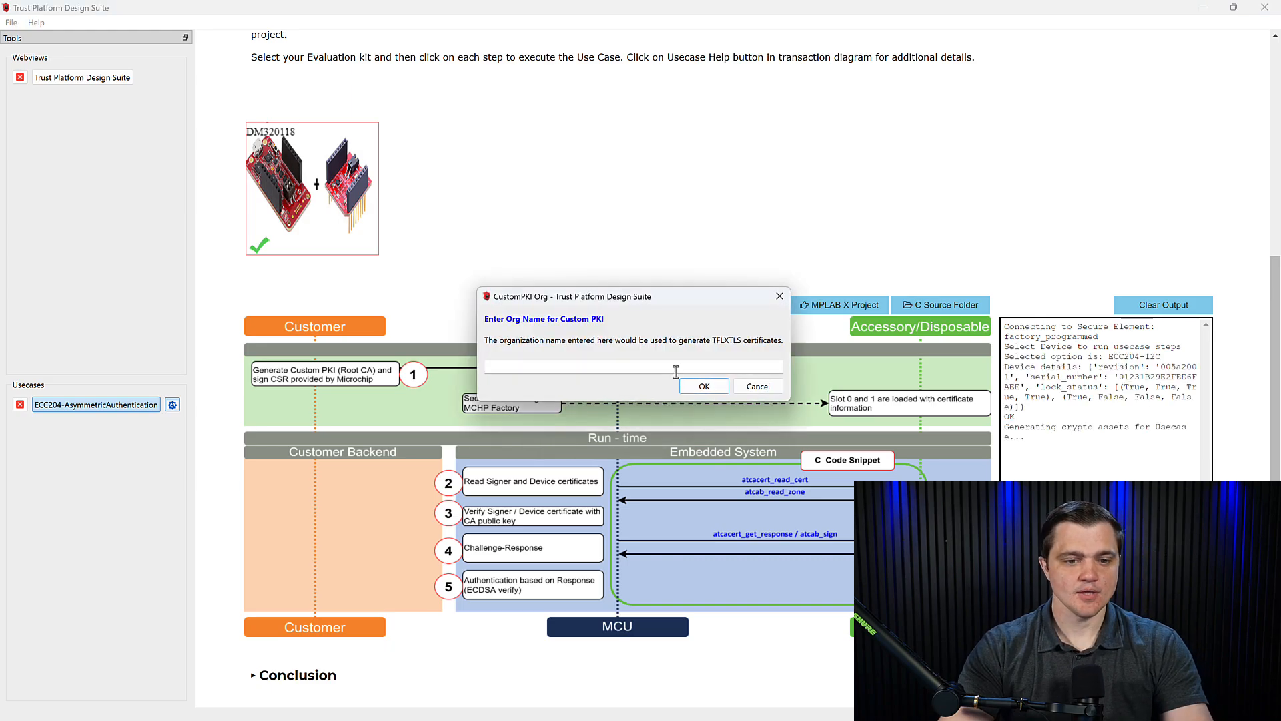
pyautogui.write('Test')
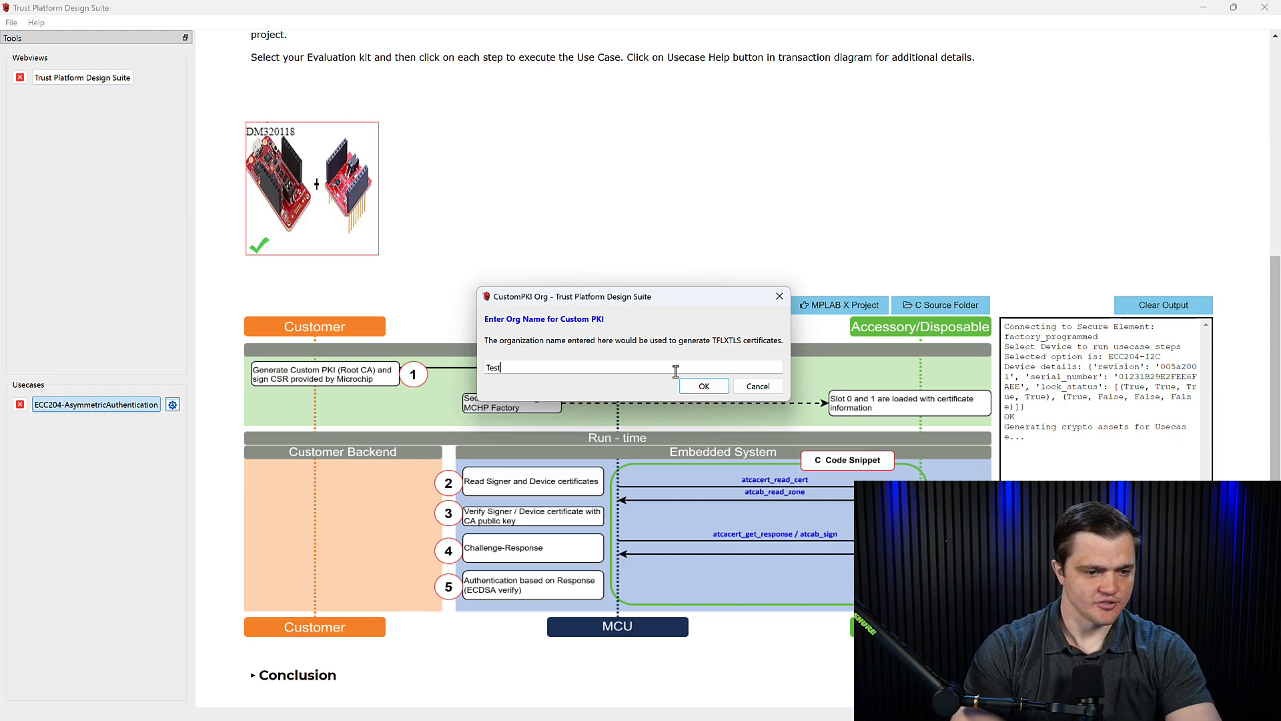
pyautogui.click(702, 385)
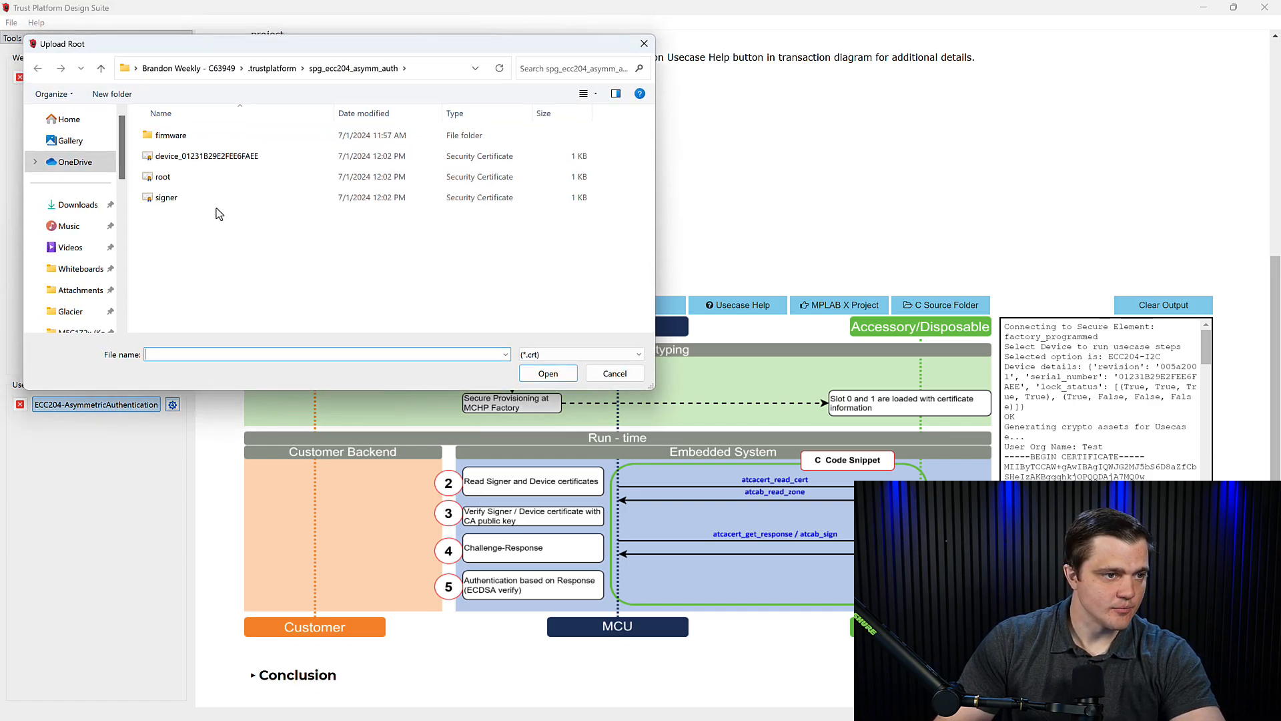
# Step: Supply the root certificate, signer pyDef and device pyDef files to complete step 1
pyautogui.click(206, 156)
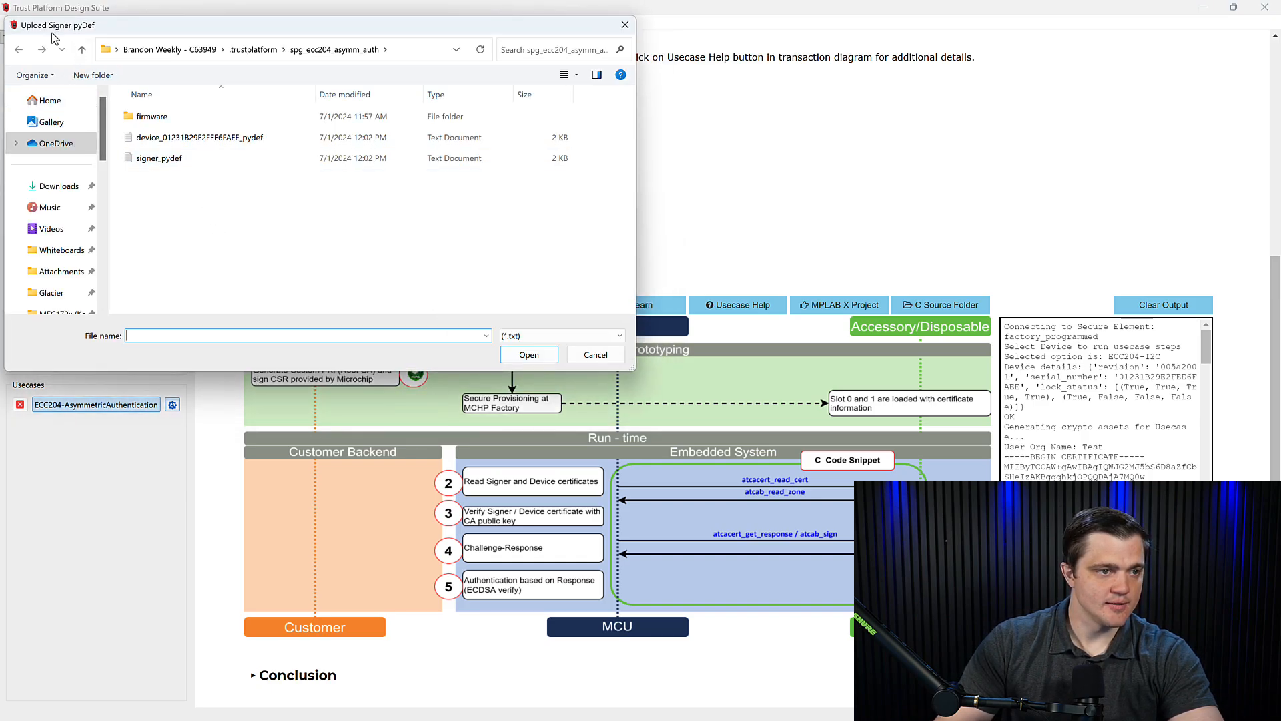
pyautogui.click(595, 354)
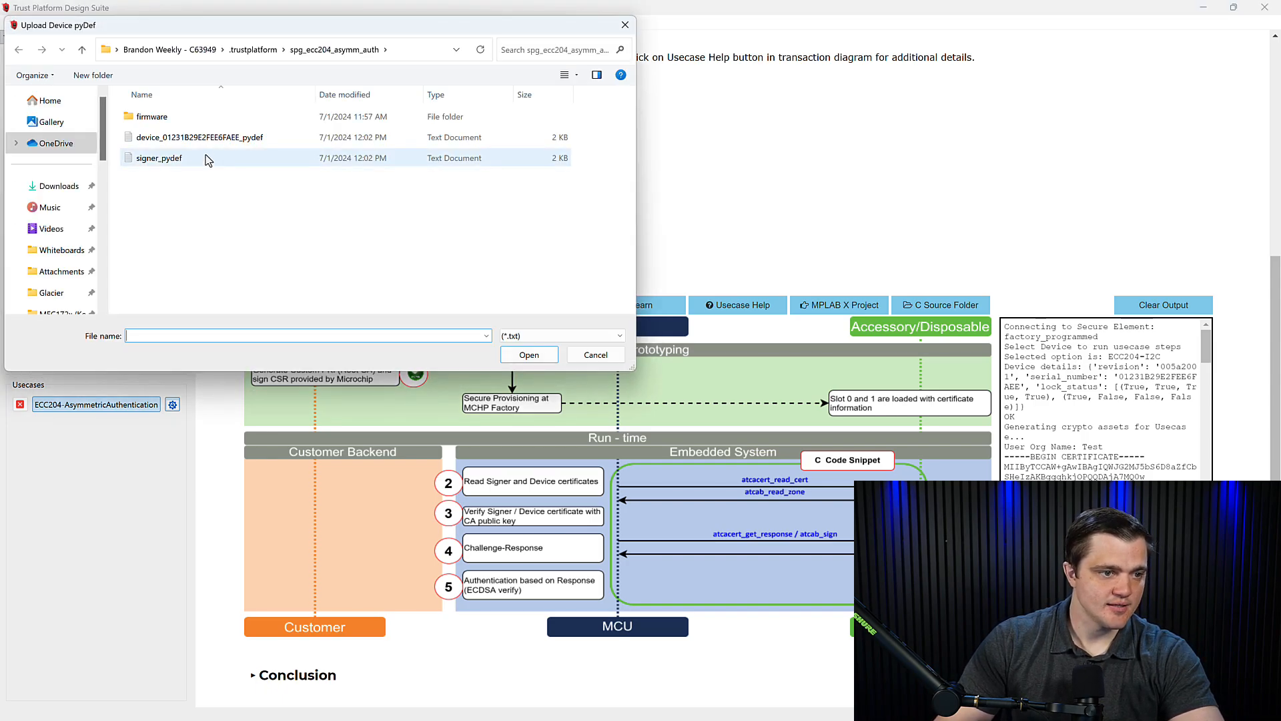
pyautogui.click(594, 353)
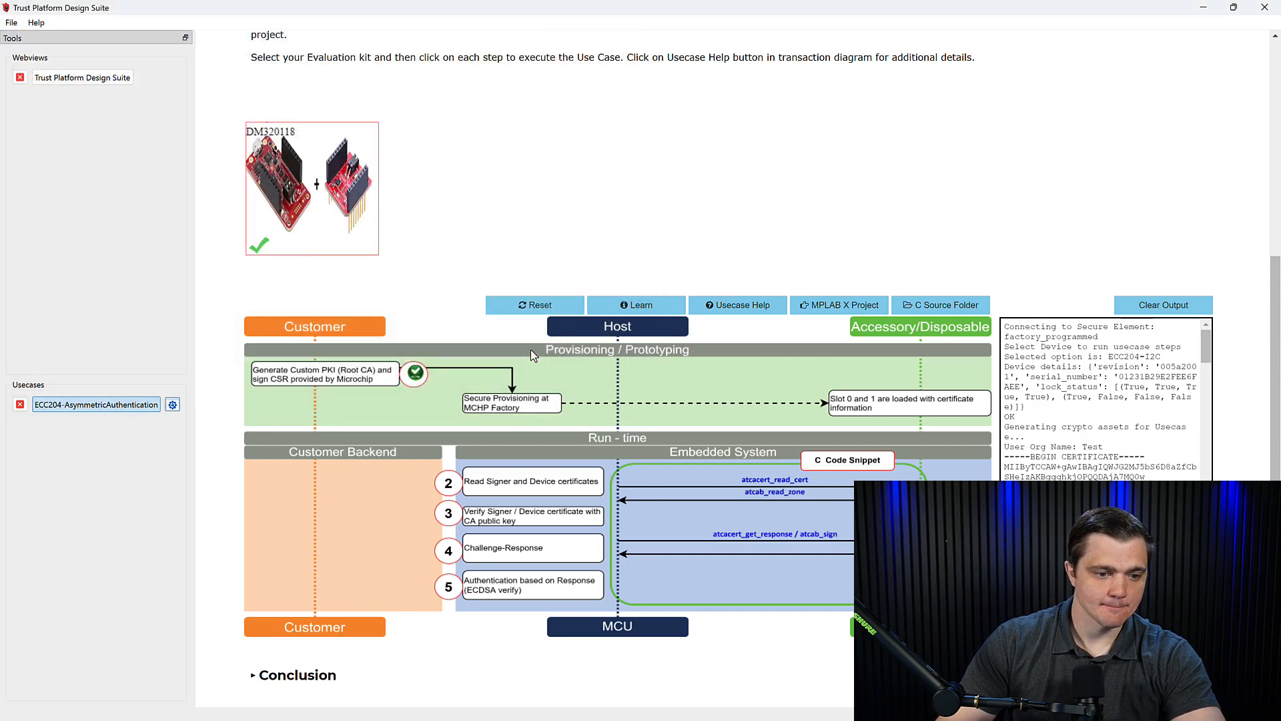
# Step: Run the certificate read, certificate verification and Challenge-Response steps
pyautogui.click(449, 481)
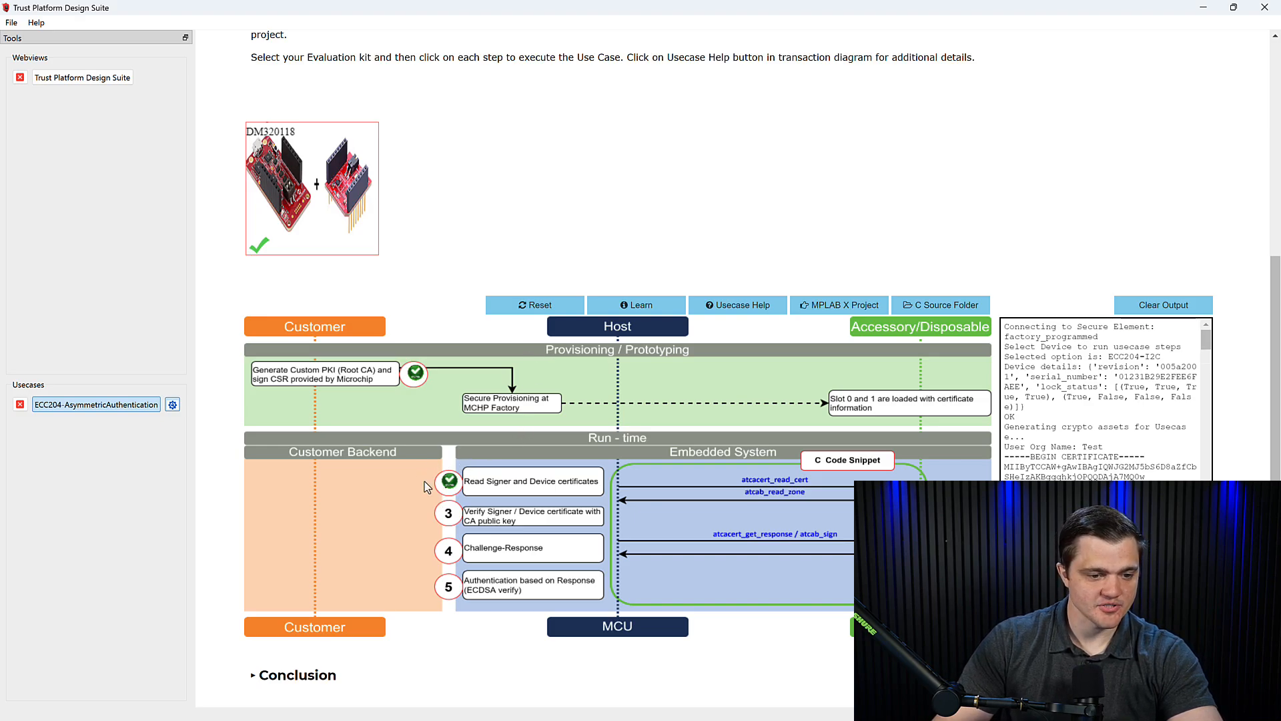
pyautogui.moveTo(451, 521)
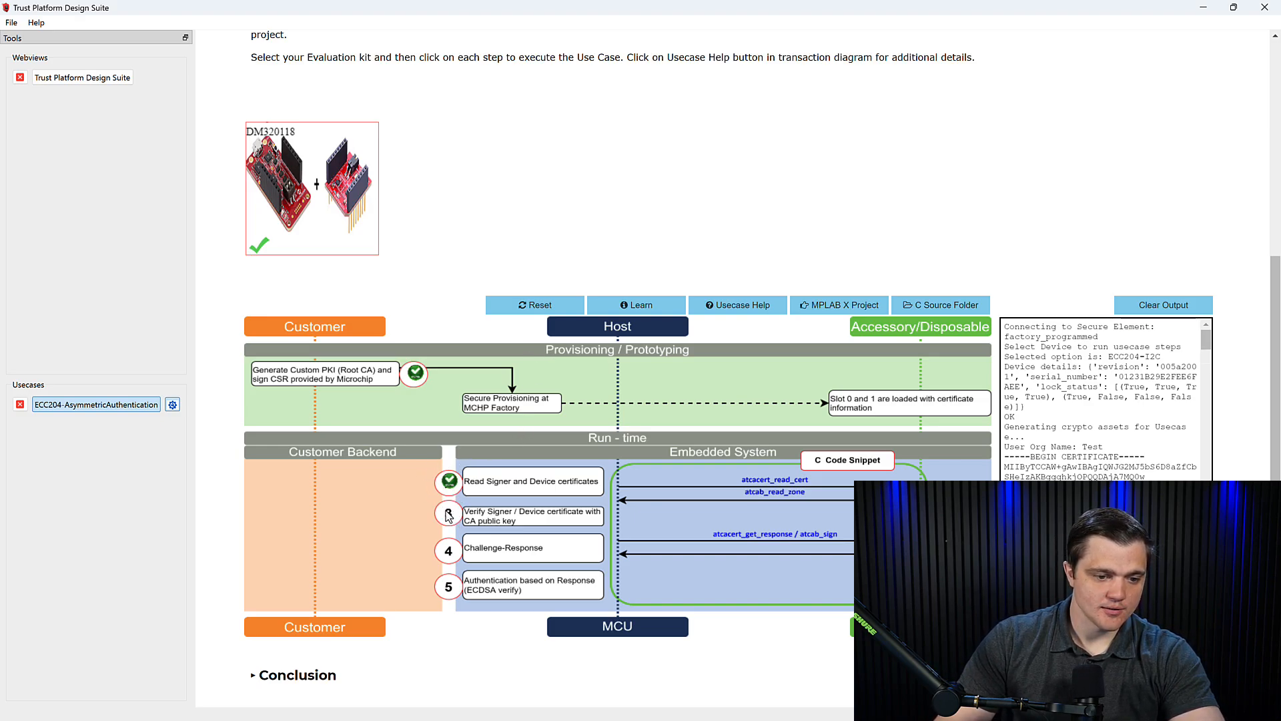
pyautogui.click(448, 514)
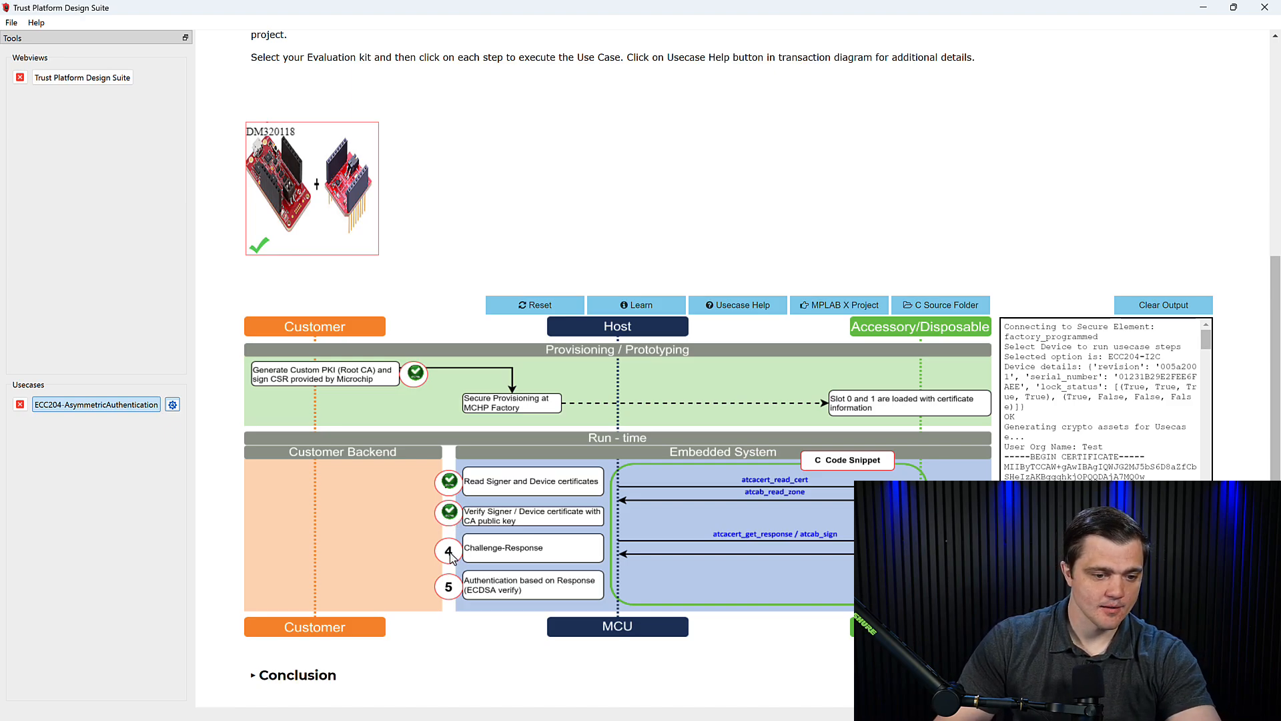
pyautogui.click(448, 549)
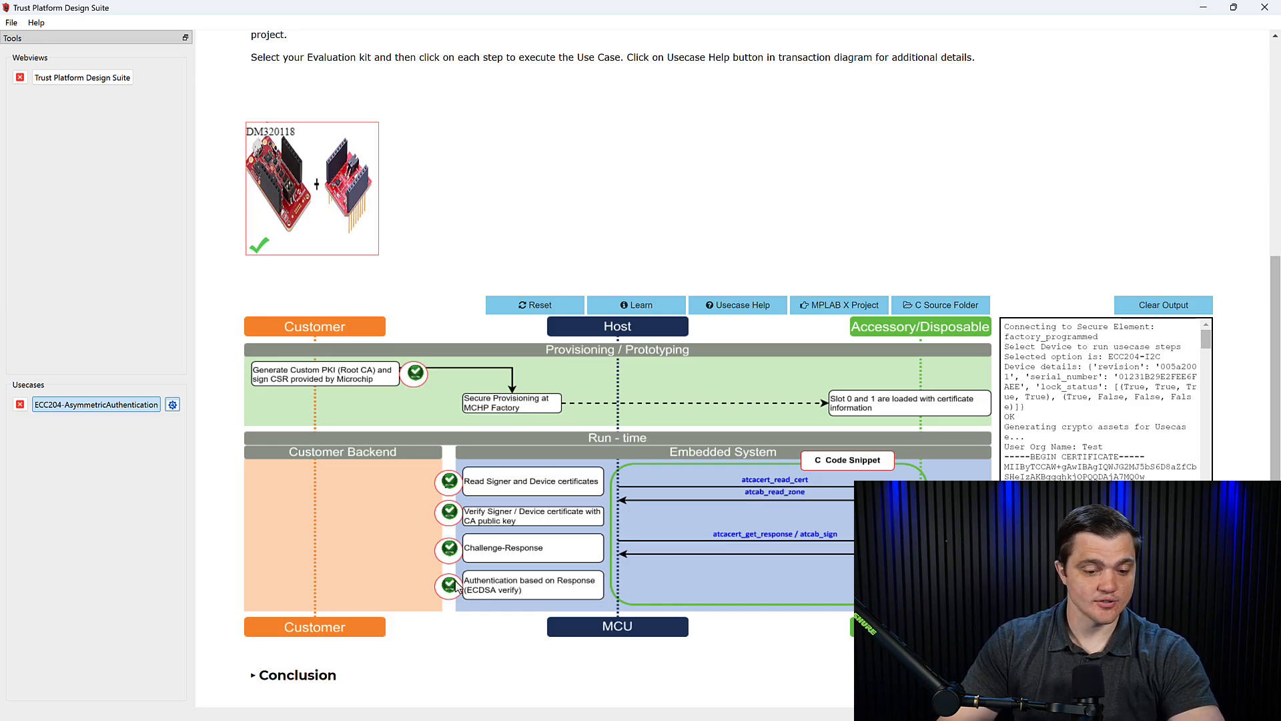
pyautogui.moveTo(417, 569)
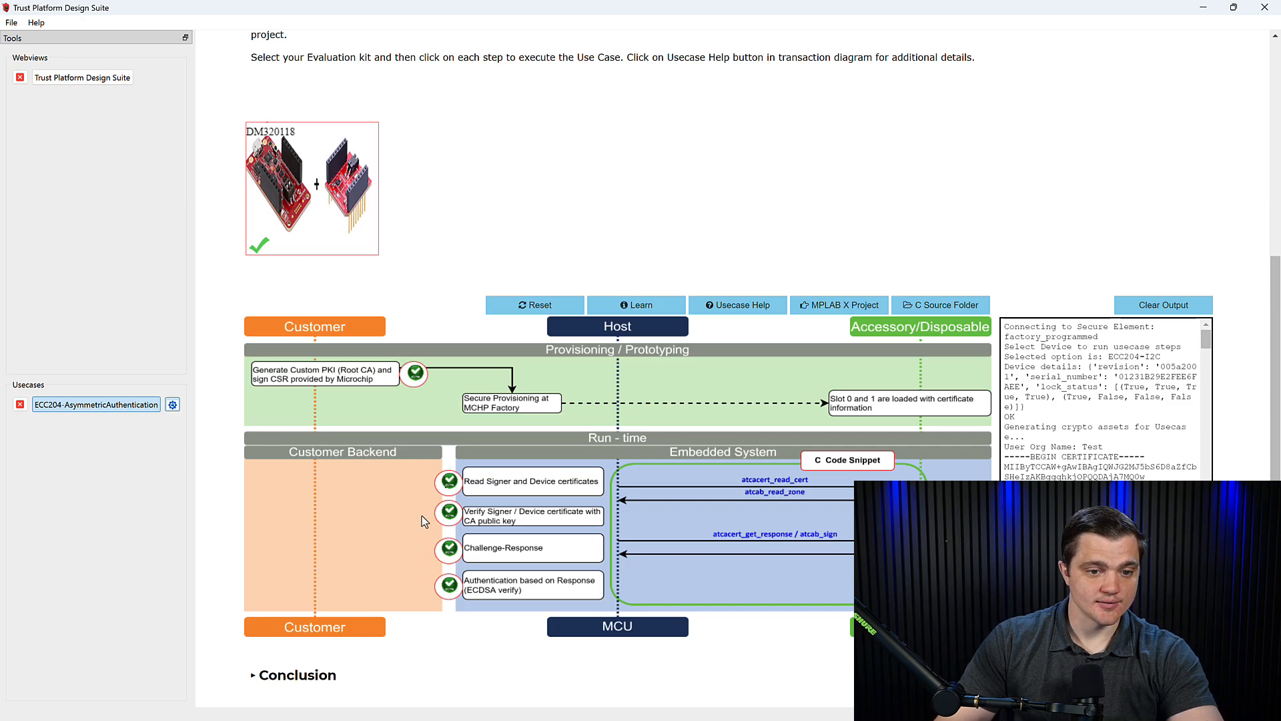
pyautogui.moveTo(418, 482)
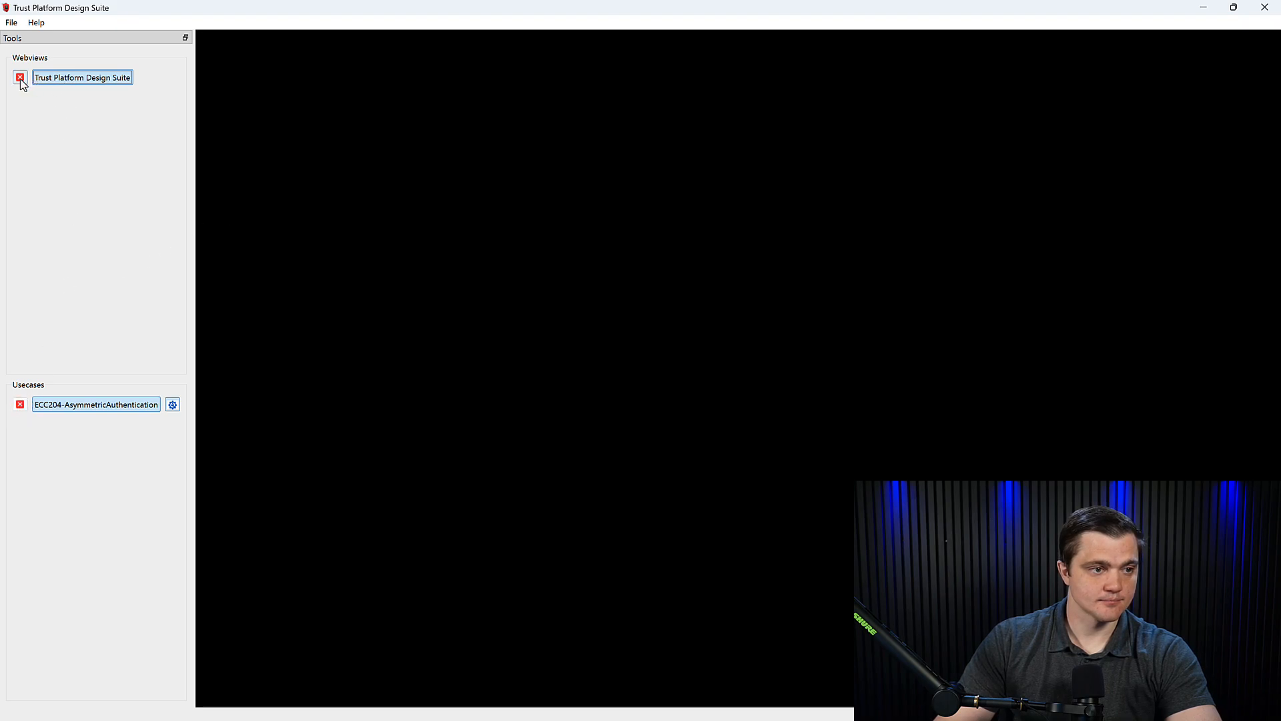
pyautogui.moveTo(281, 138)
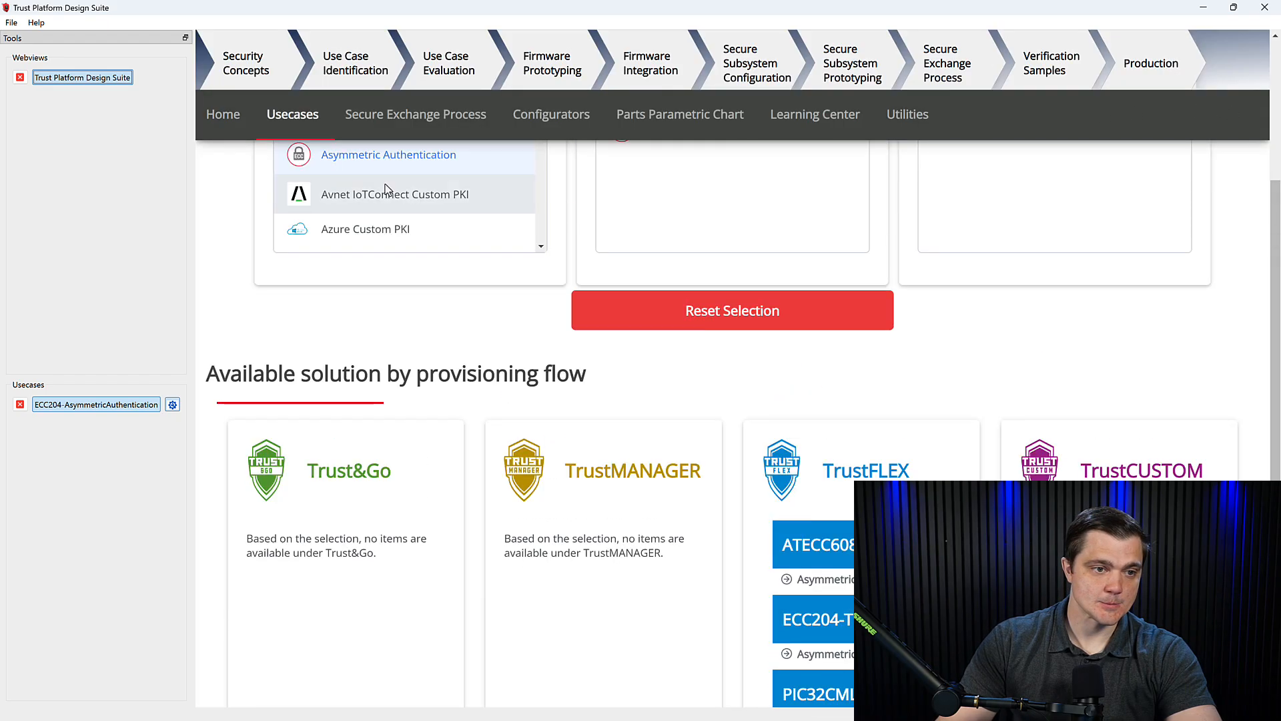
# Step: Switch to the Configurators tab and scroll to the provisioning configurators
pyautogui.scroll(3)
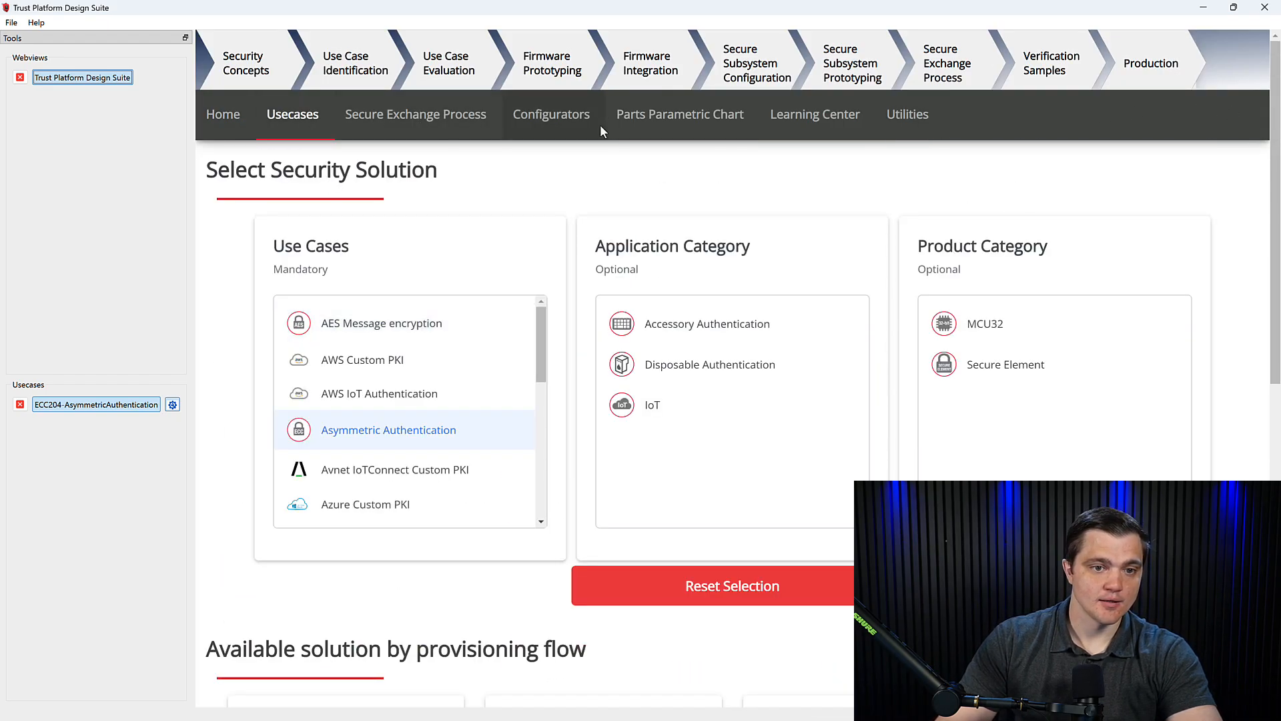
pyautogui.click(550, 114)
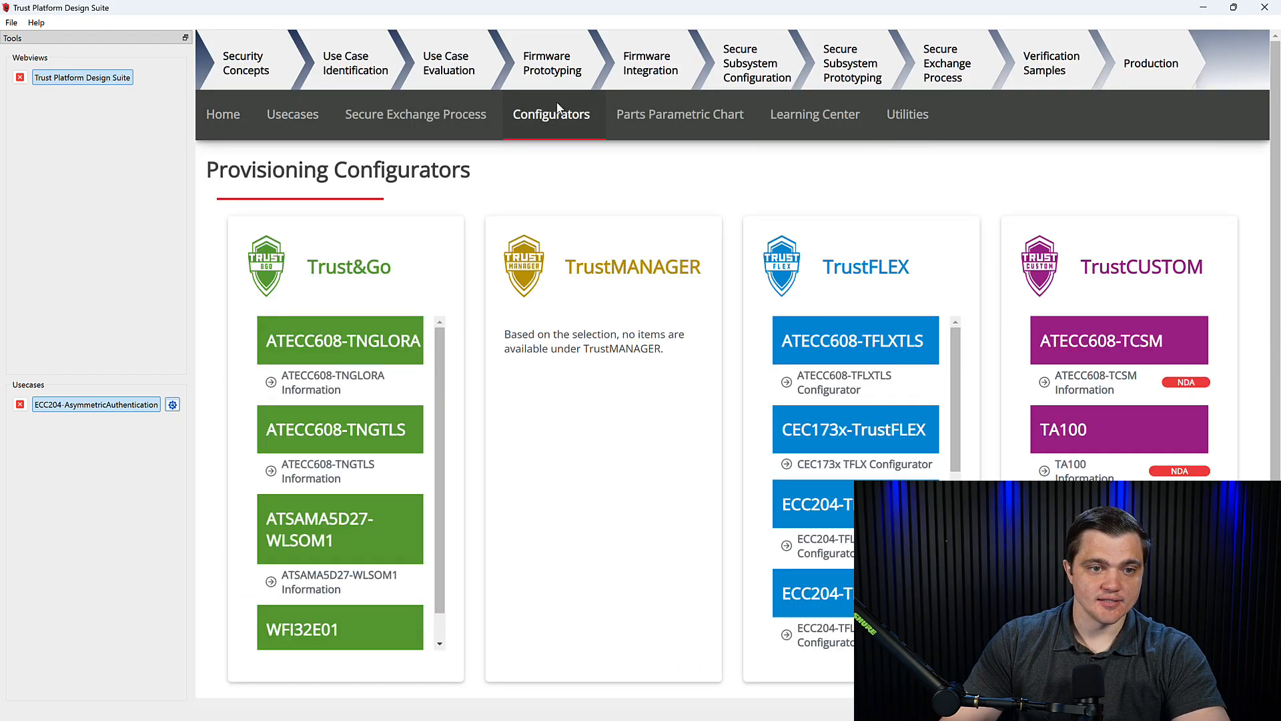
pyautogui.moveTo(733, 412)
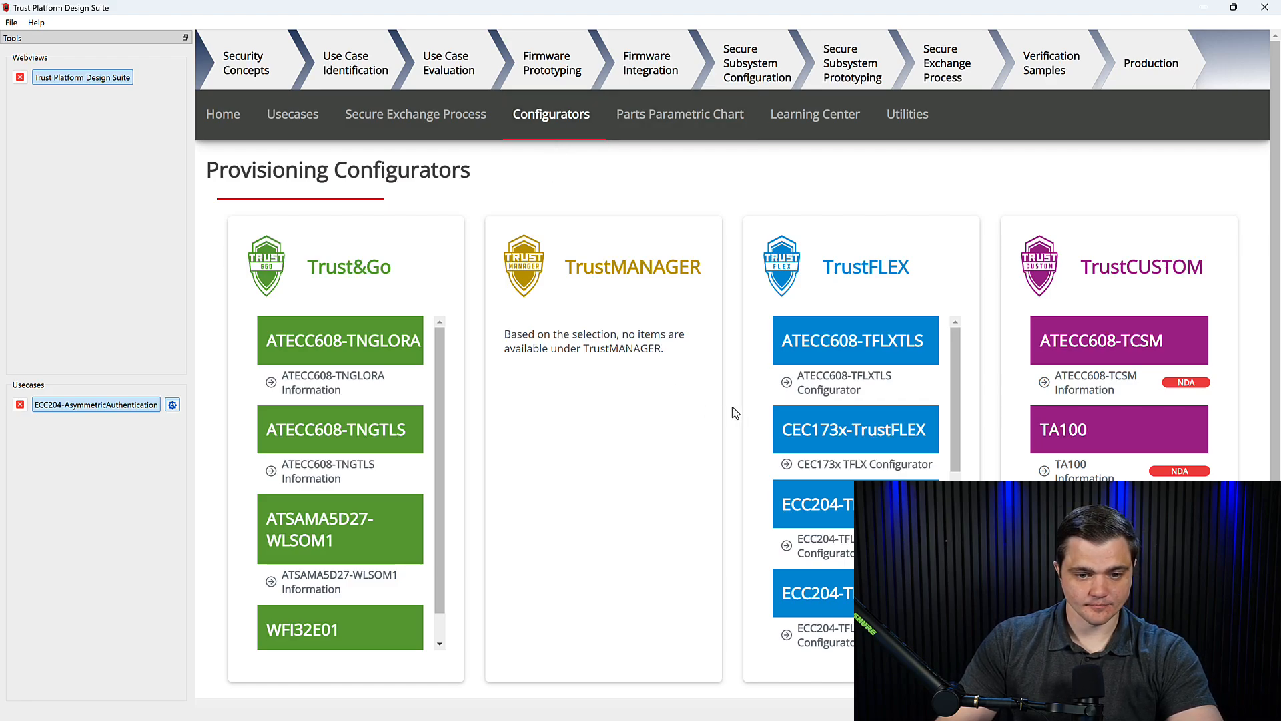
pyautogui.scroll(-3)
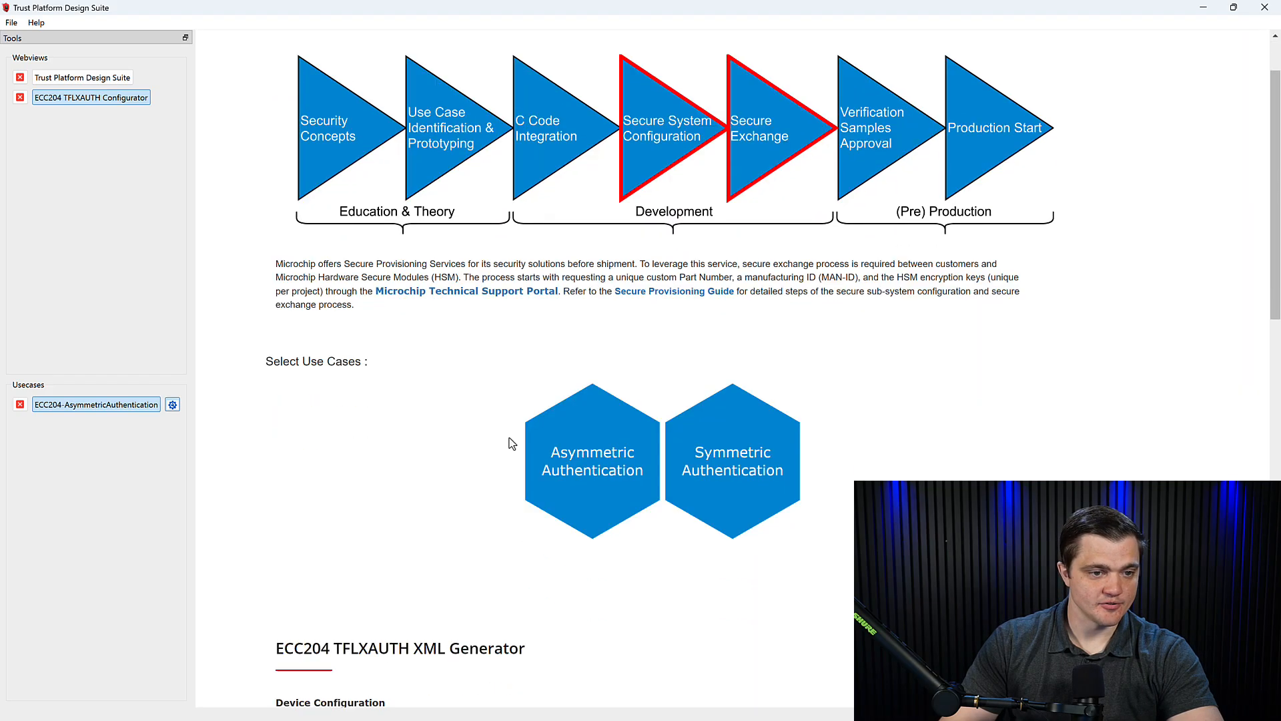
# Step: Choose the Asymmetric Authentication use case in the ECC204 TFLXAUTH configurator
pyautogui.scroll(-3)
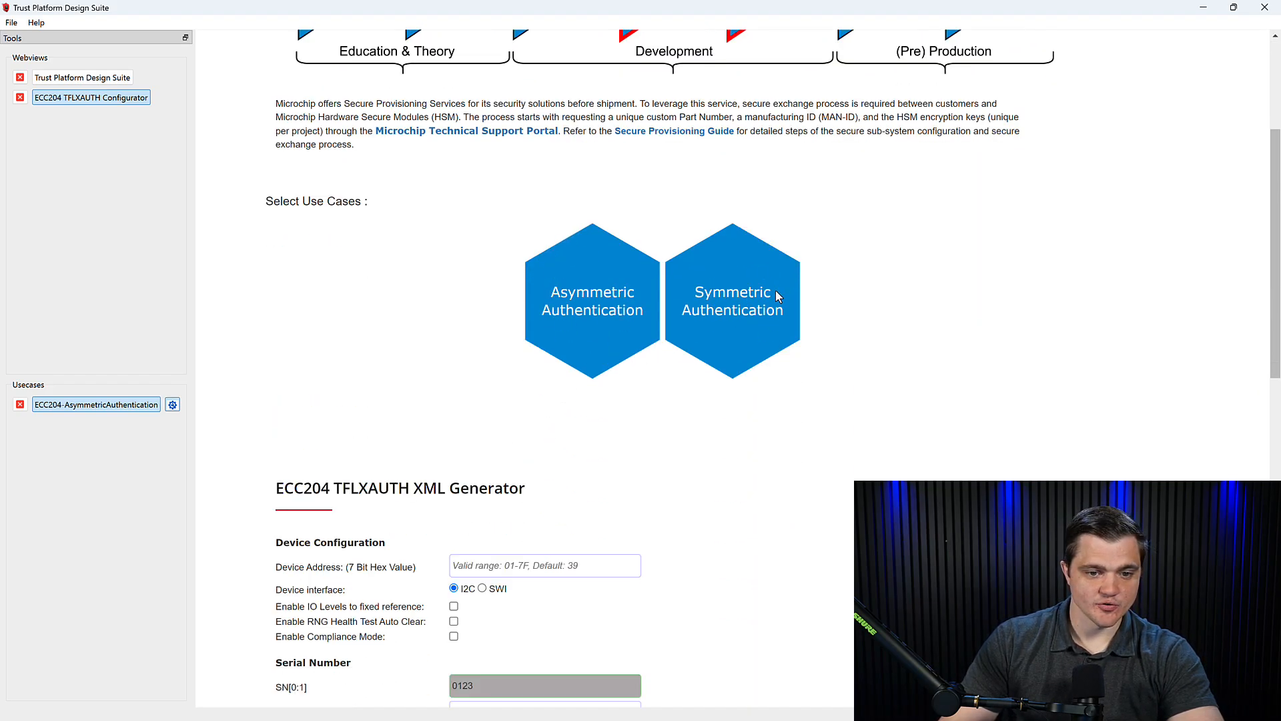
pyautogui.click(590, 299)
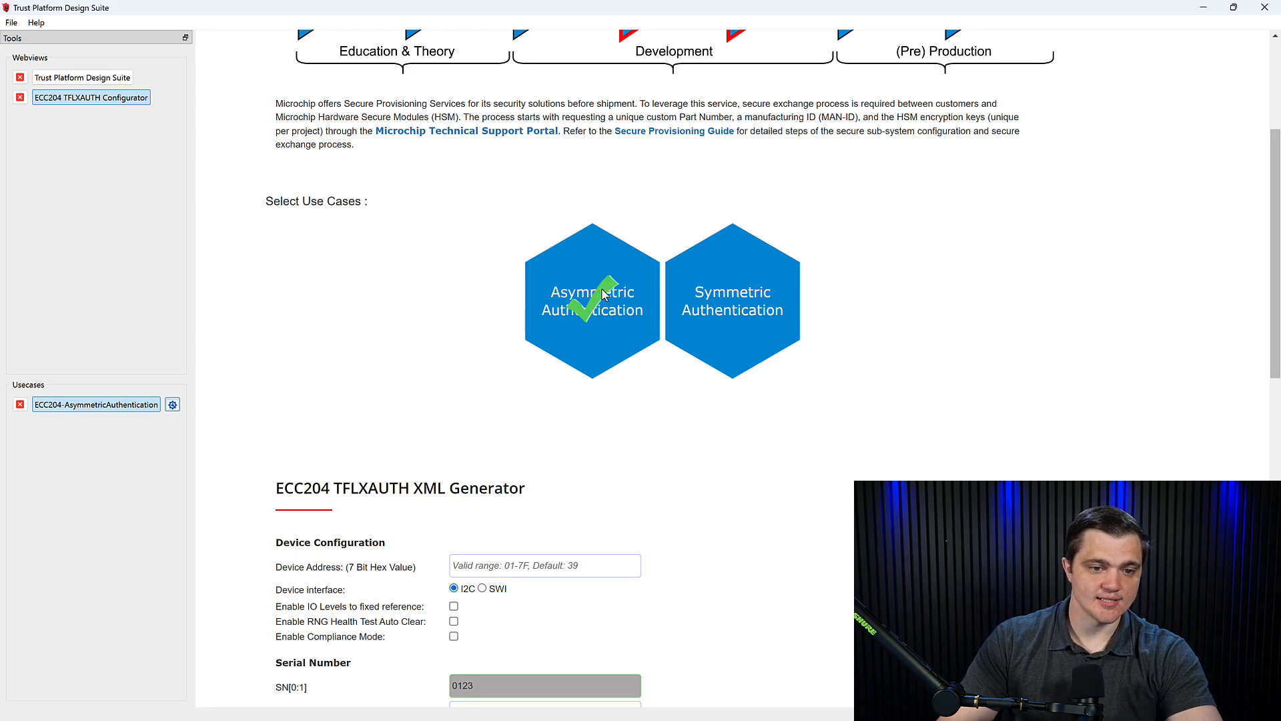
pyautogui.scroll(-3)
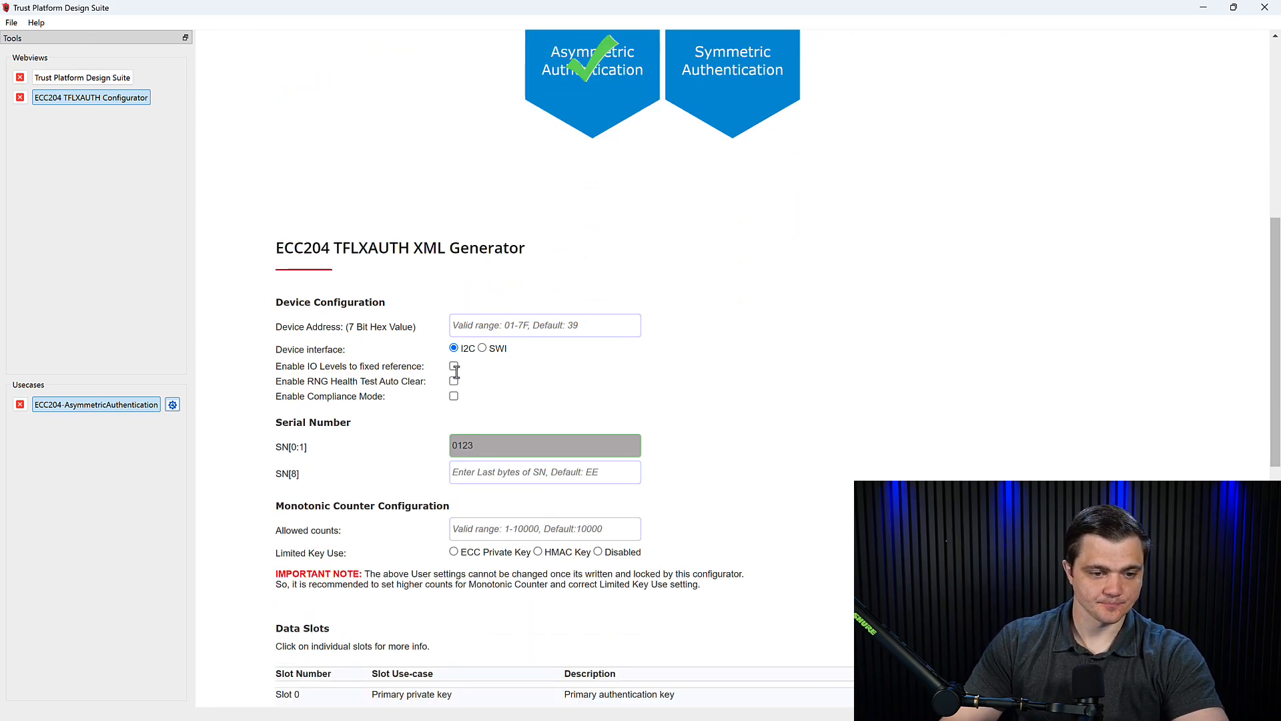
pyautogui.scroll(-3)
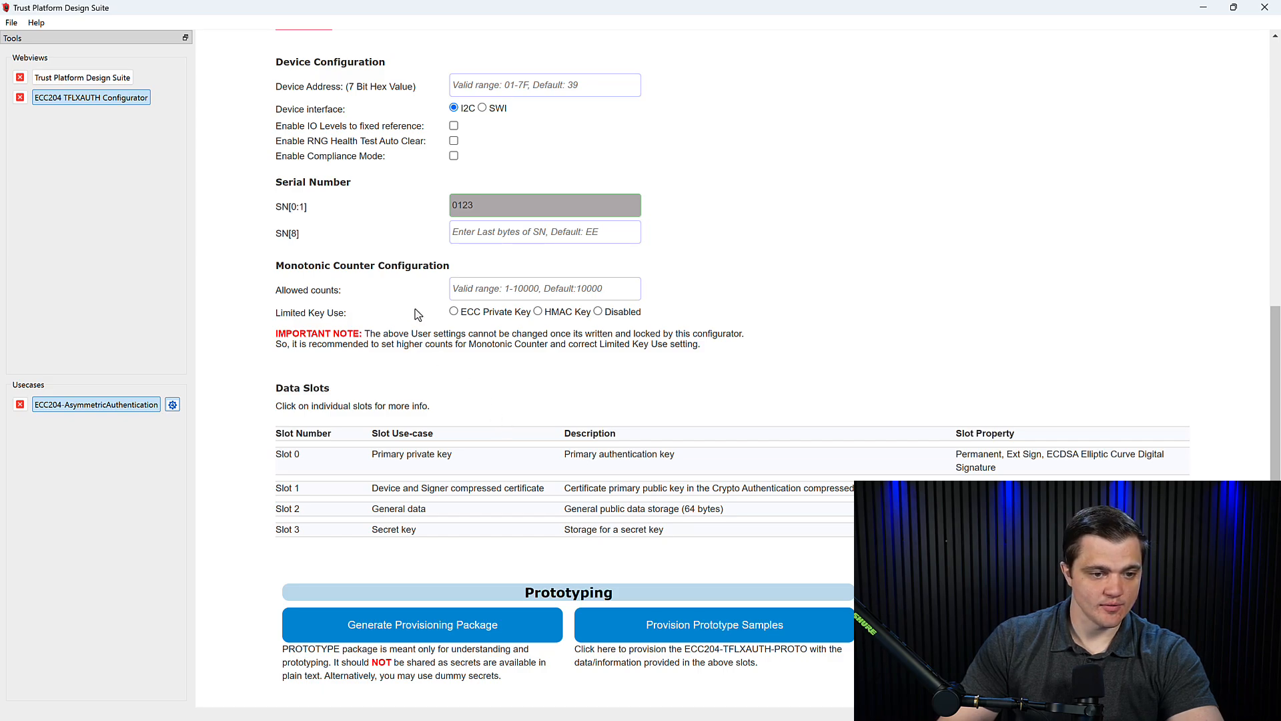
pyautogui.moveTo(456, 317)
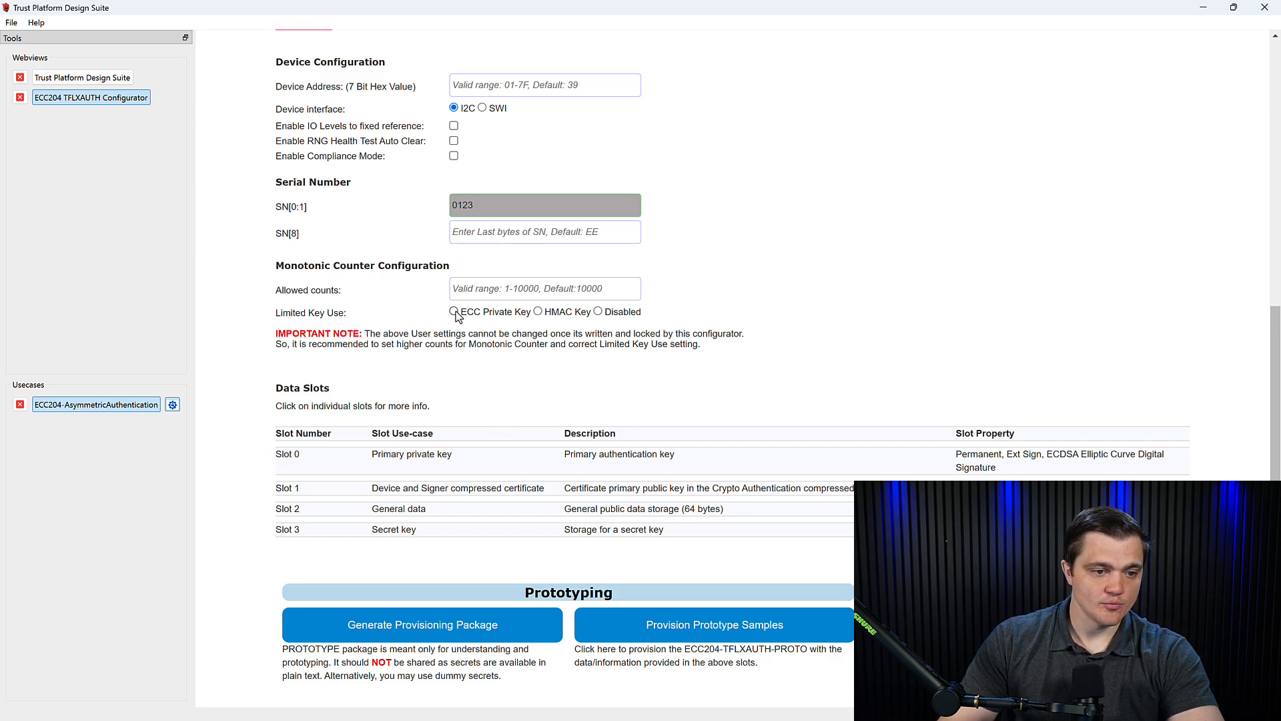
# Step: Set Limited Key Use to ECC Private Key
pyautogui.click(454, 311)
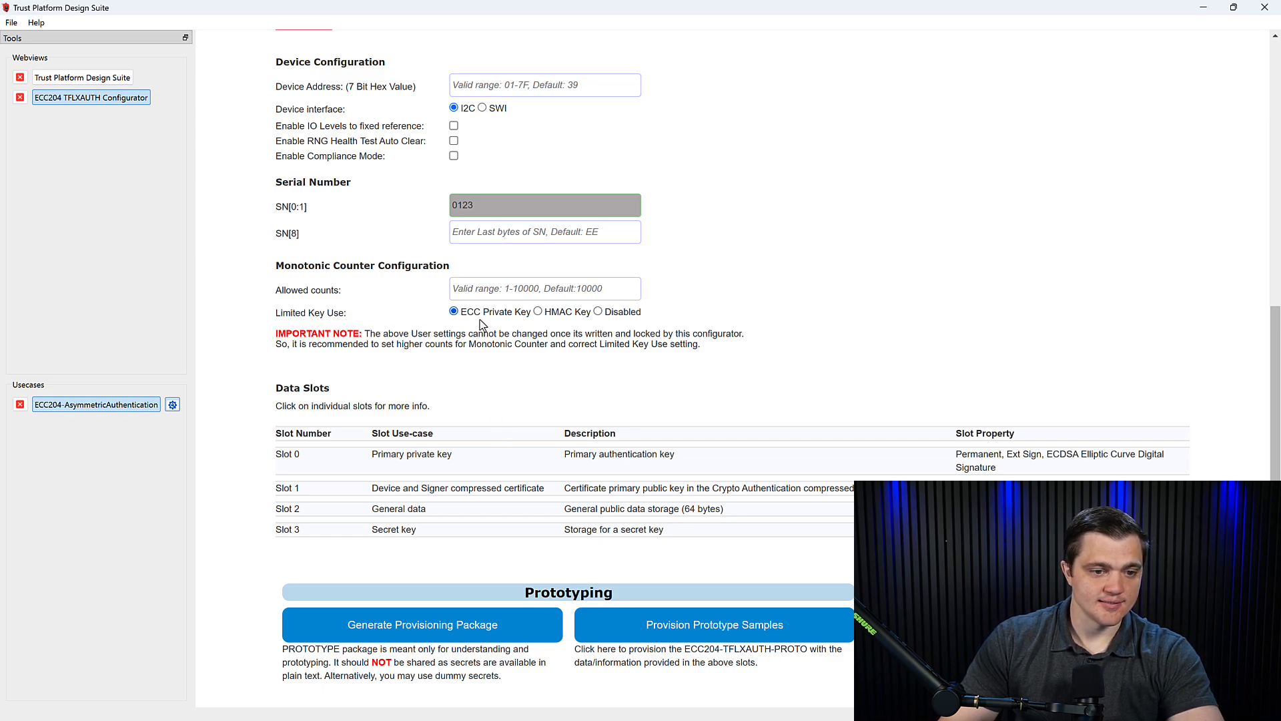
pyautogui.doubleClick(310, 313)
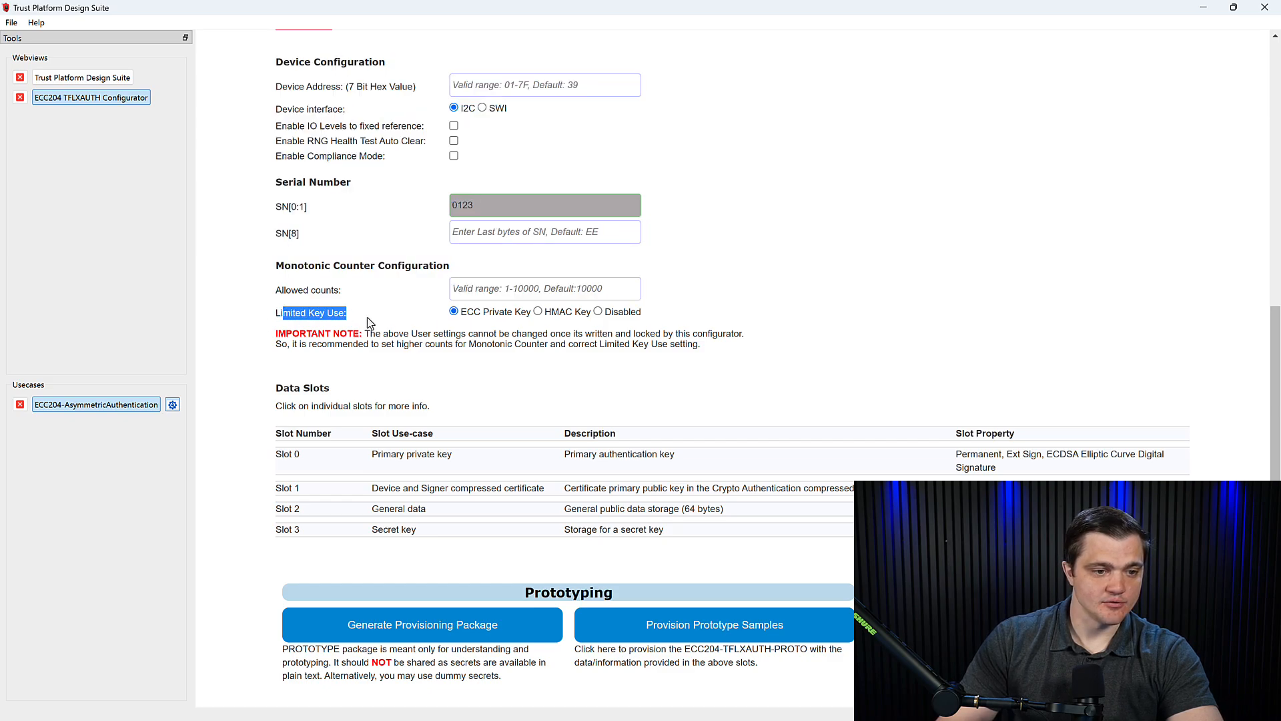
pyautogui.scroll(-3)
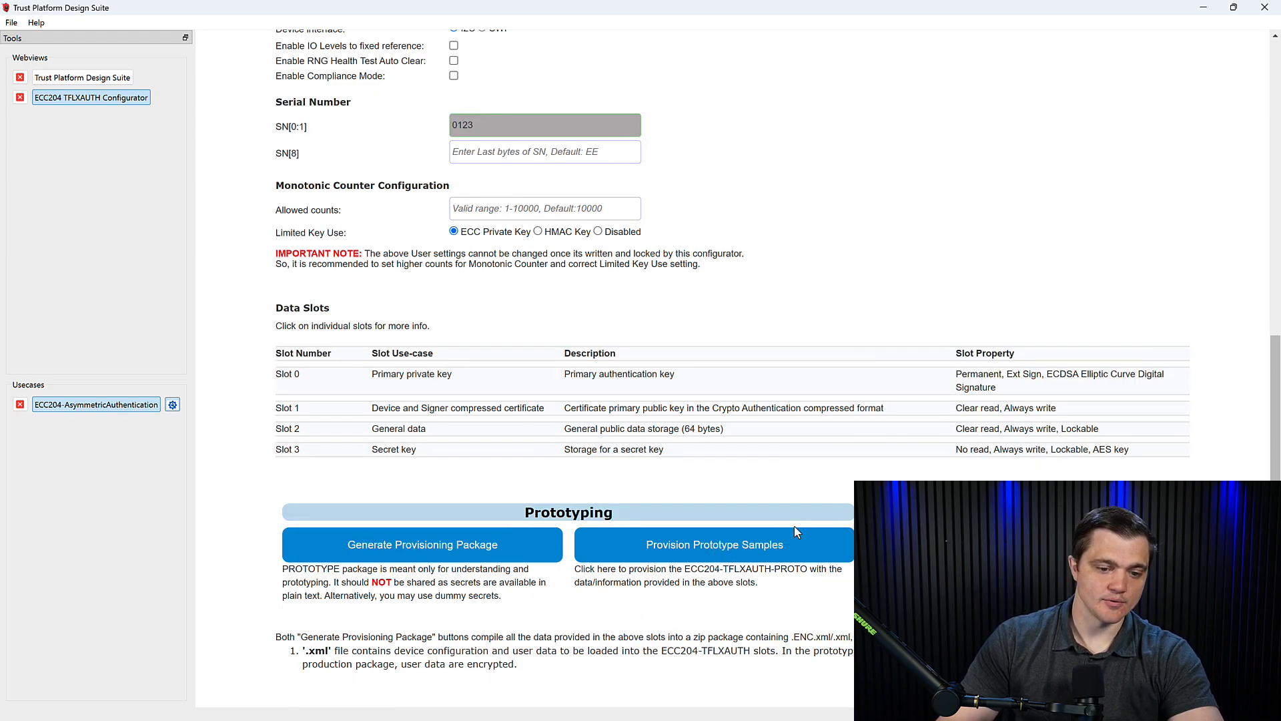
# Step: Provision the prototype samples and confirm provisioning of the data zone
pyautogui.click(714, 545)
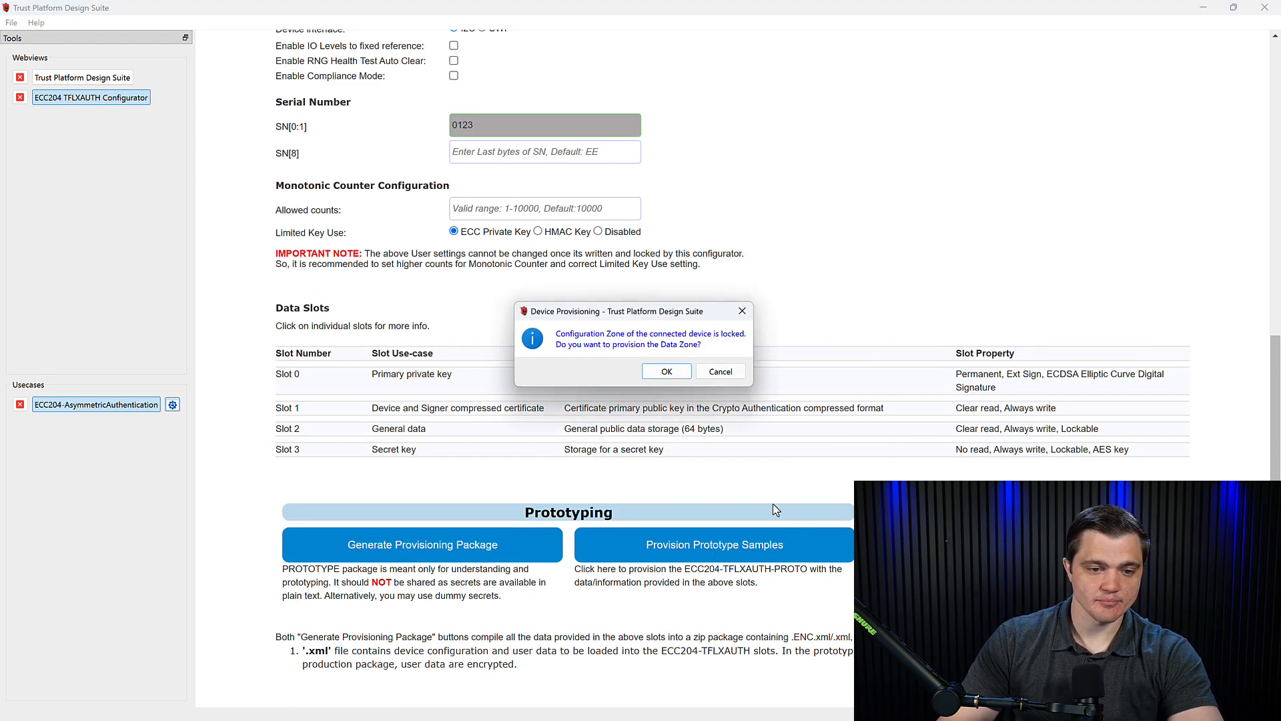
pyautogui.click(666, 371)
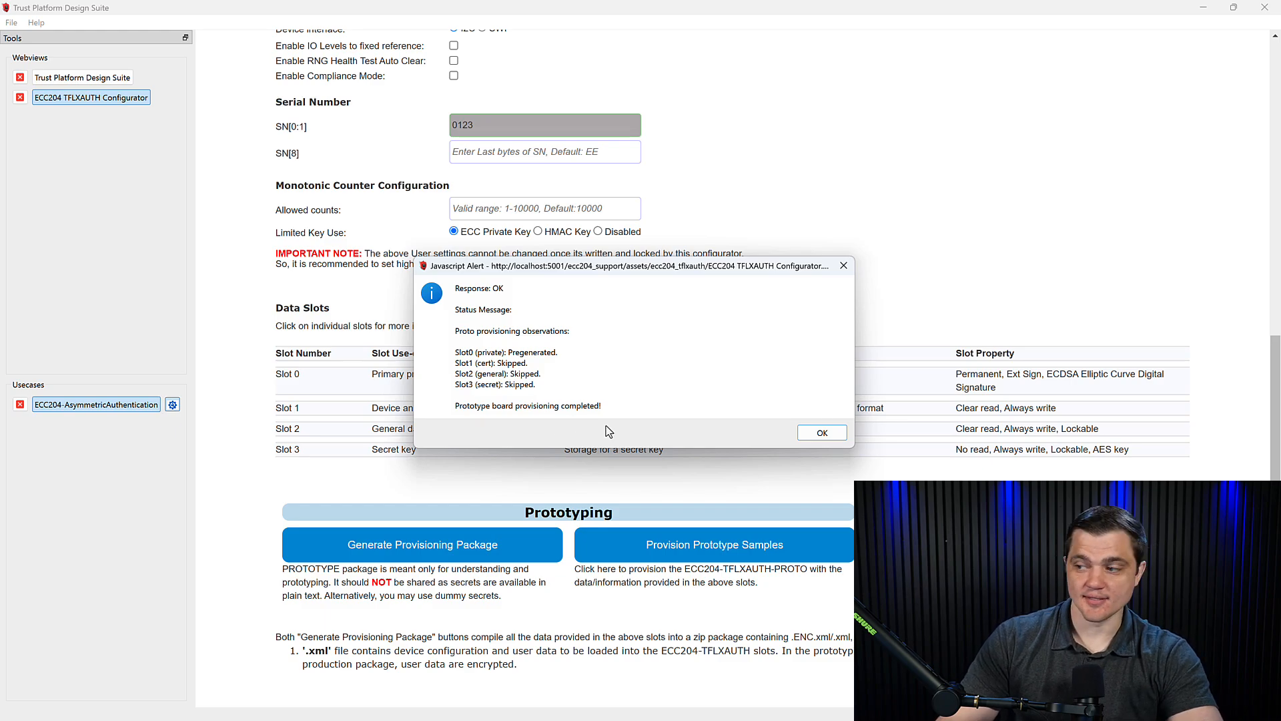
pyautogui.moveTo(621, 423)
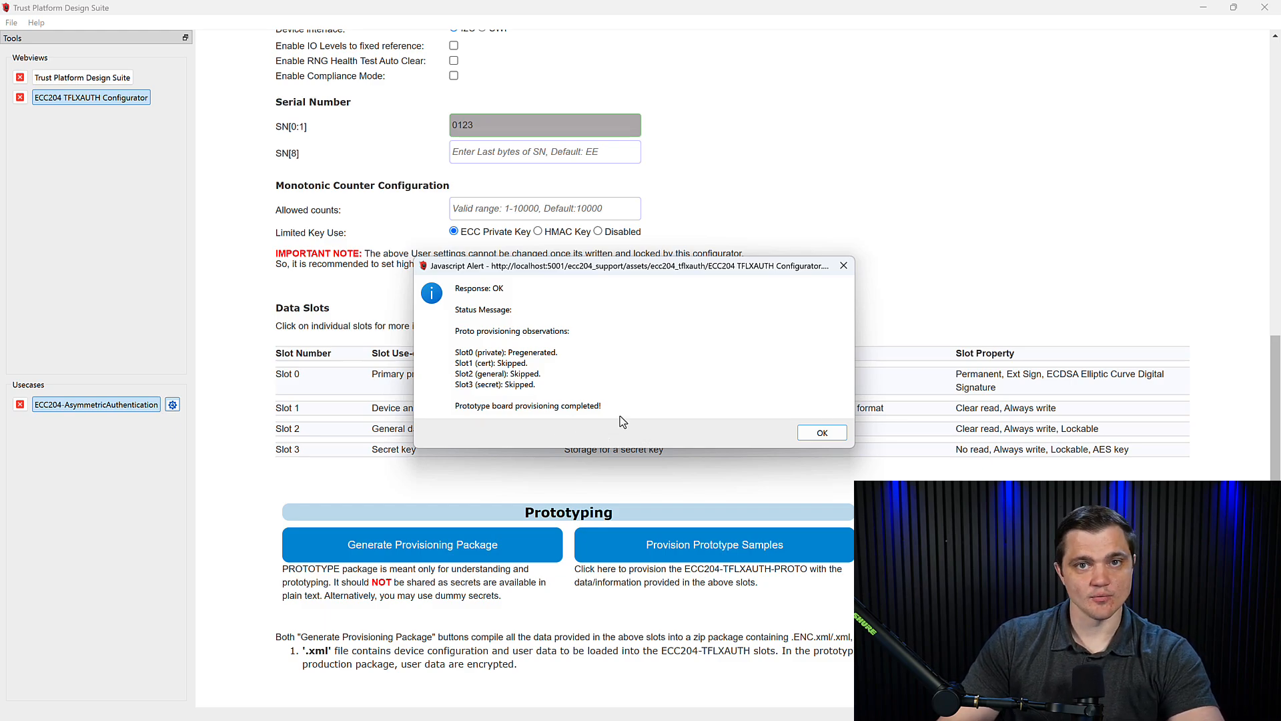